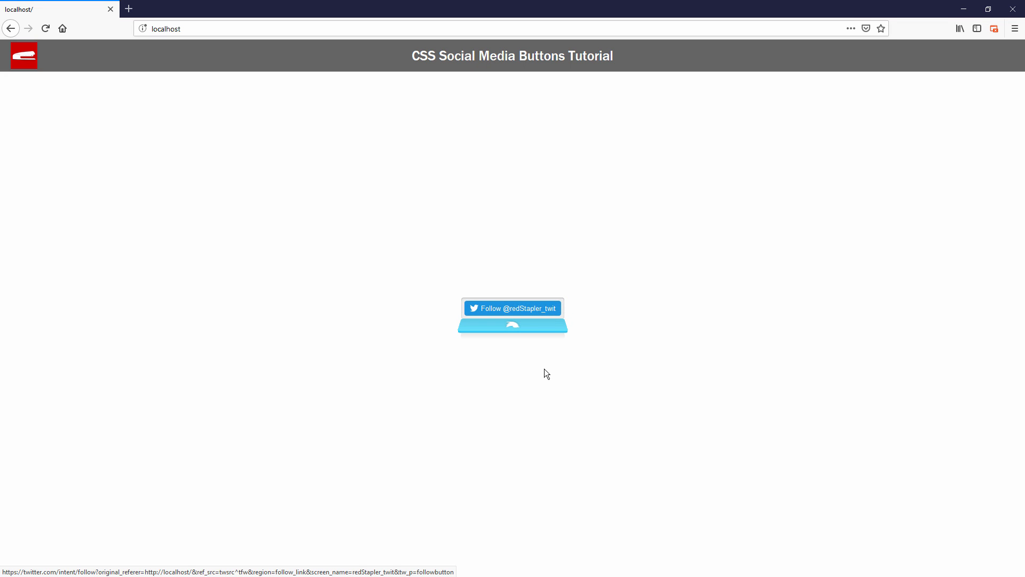
mouse_move(551, 309)
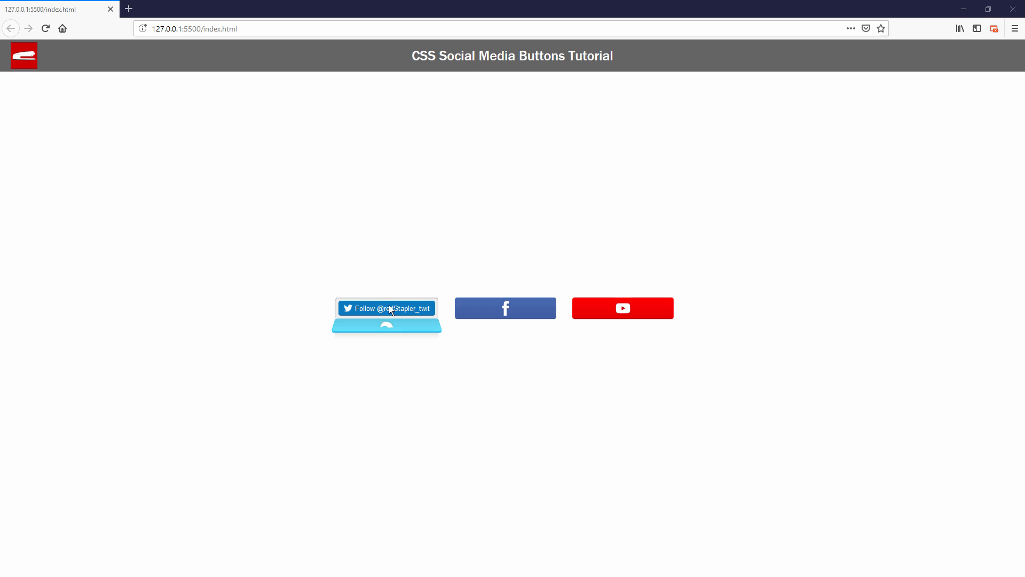
mouse_move(631, 314)
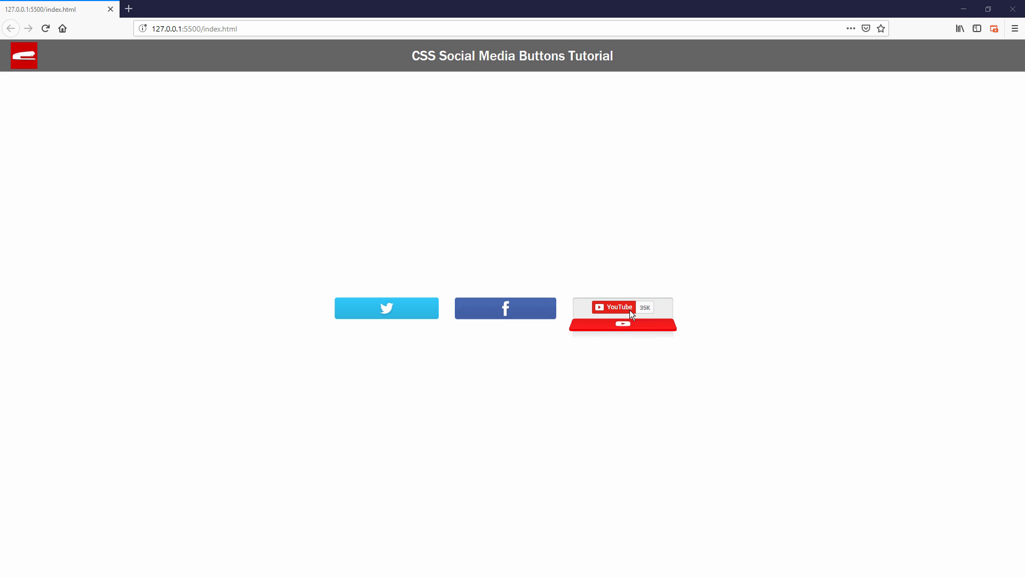
mouse_move(522, 357)
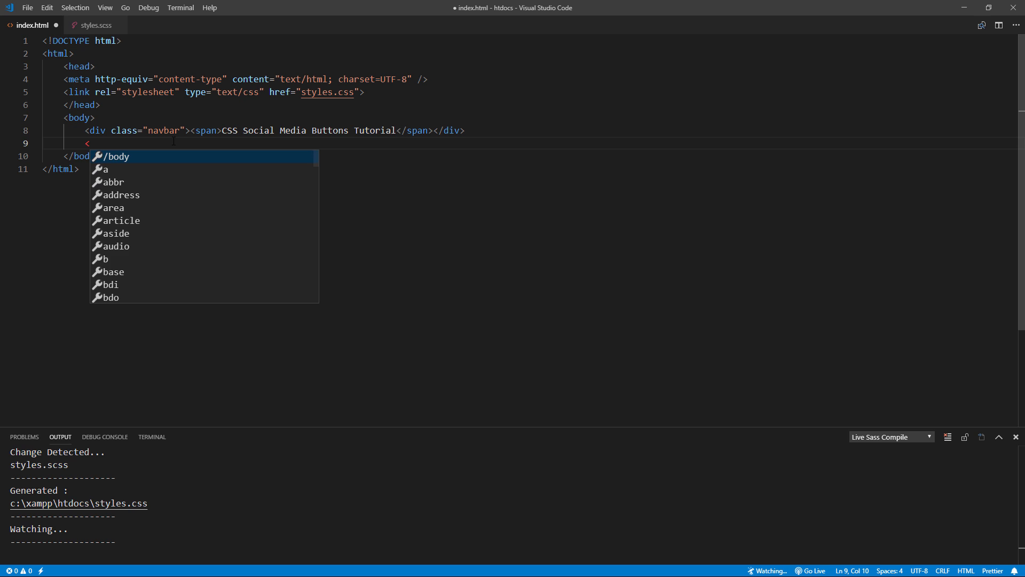
Add an empty div with class twitter-button below the navbar in index.html.
text(div class="twitt)
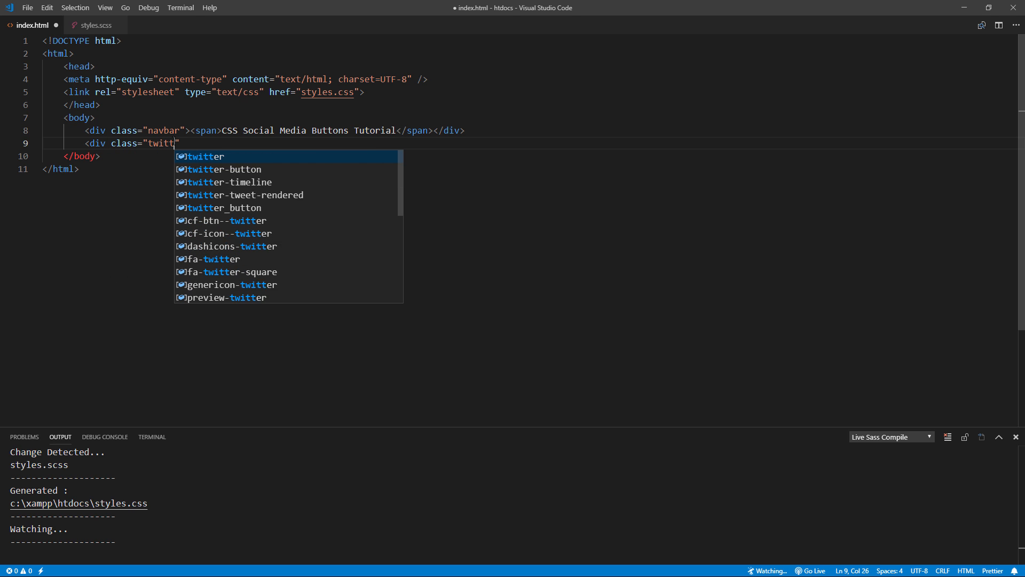
click(221, 169)
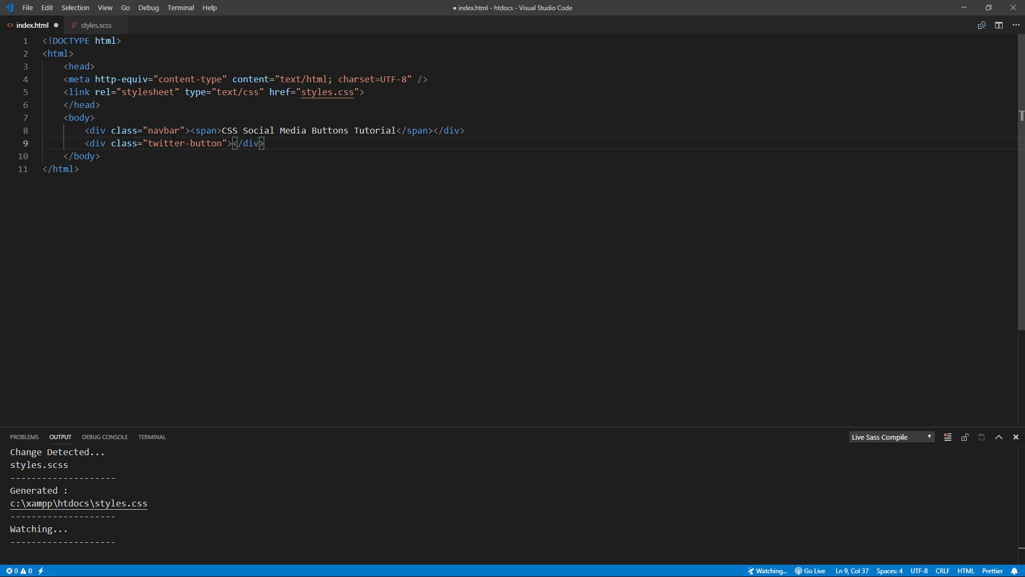
key(Enter)
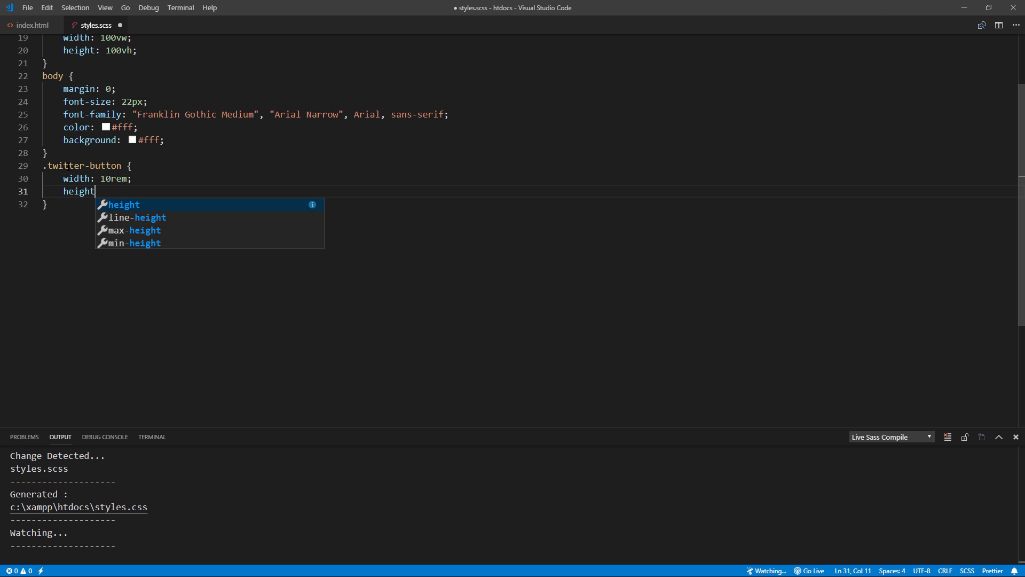
Give .twitter-button height 2.1rem, padding 0.375rem 0.375rem 0, background #eee and border-radius 0.25rem.
text(:2.1rem;)
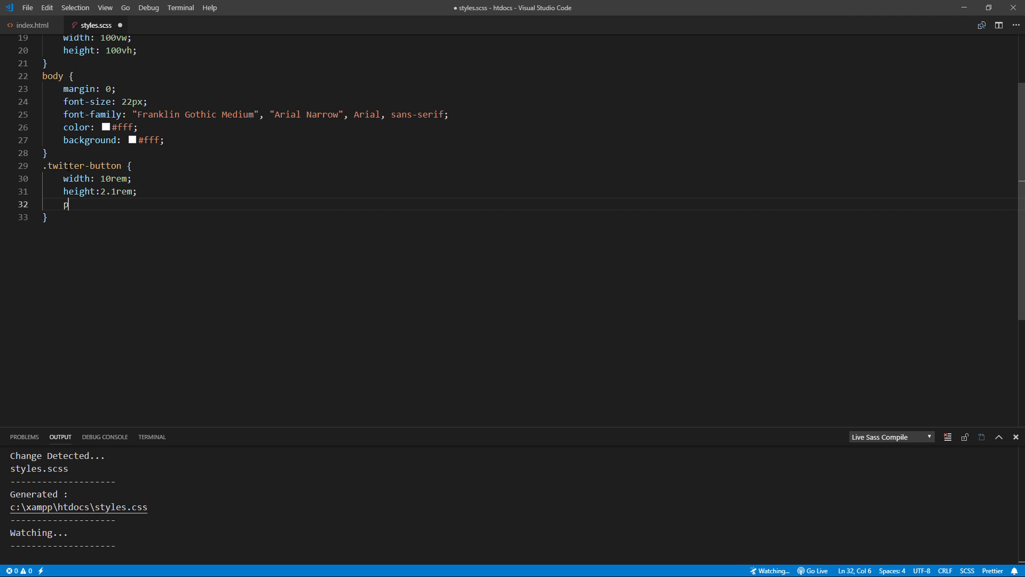
text(adding: 0.375)
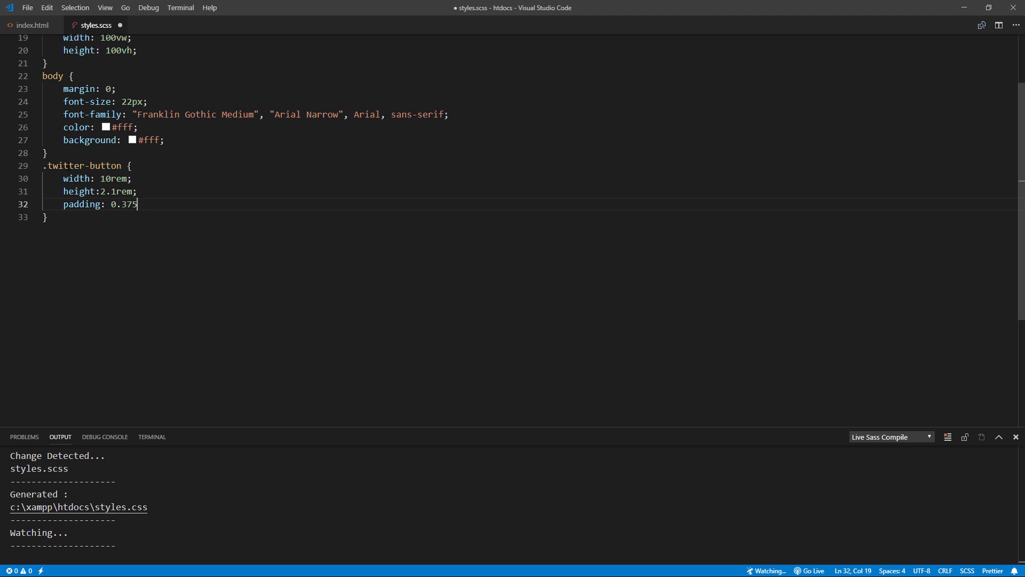
text(rem 0.375rem 0;)
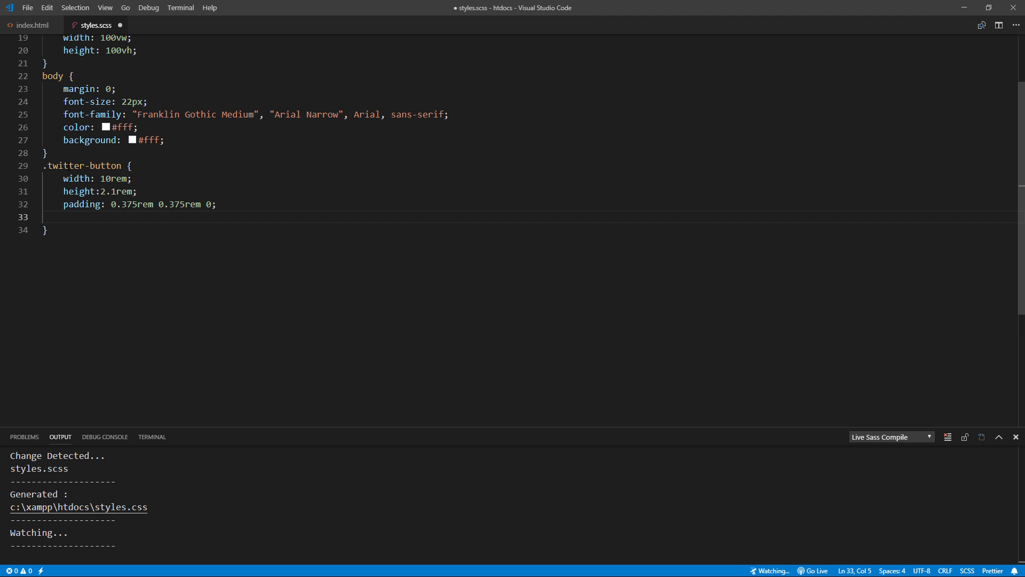
text(background: #eee;)
text(border-ra)
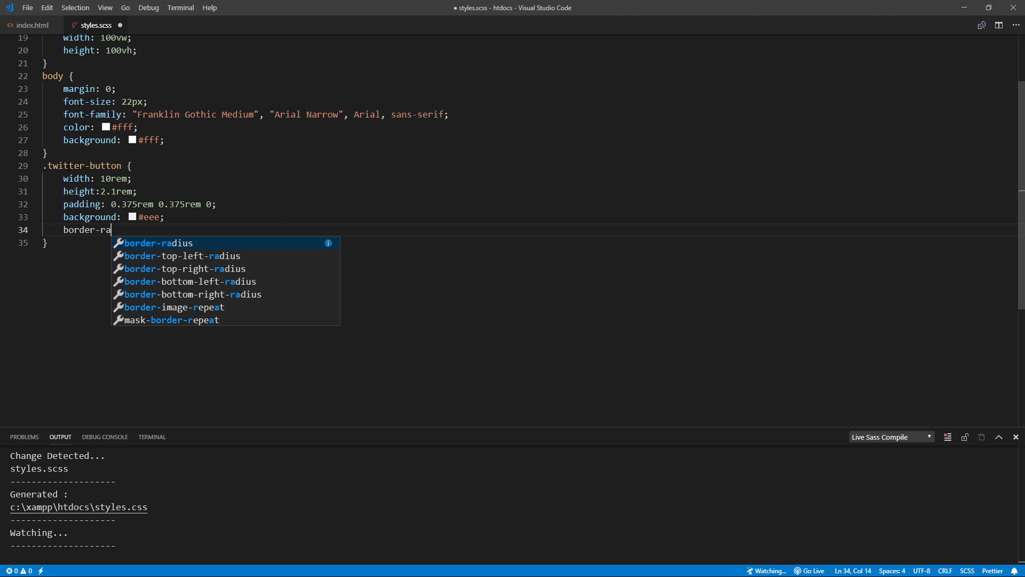
text(dius: 0.25rem)
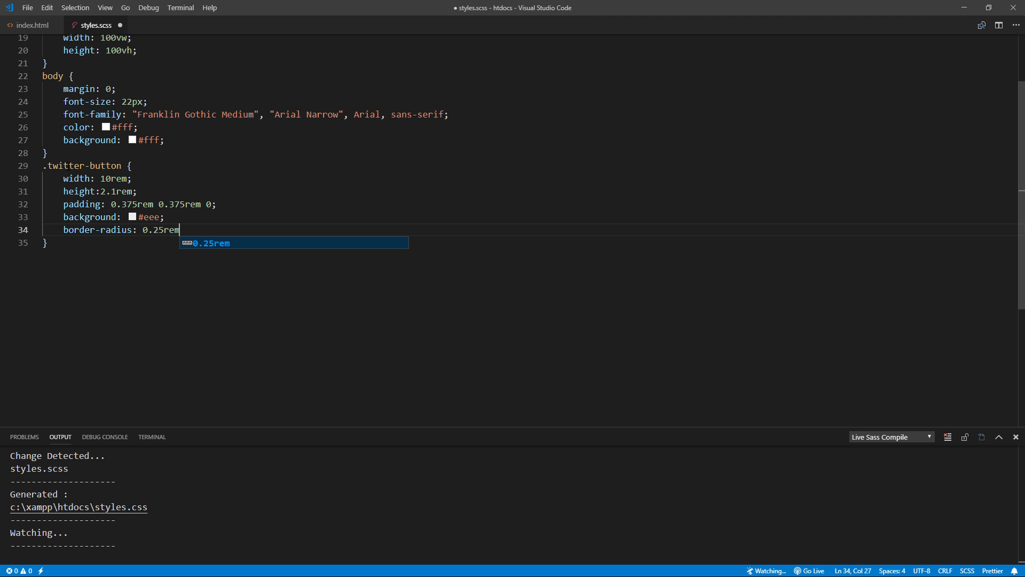
text(;)
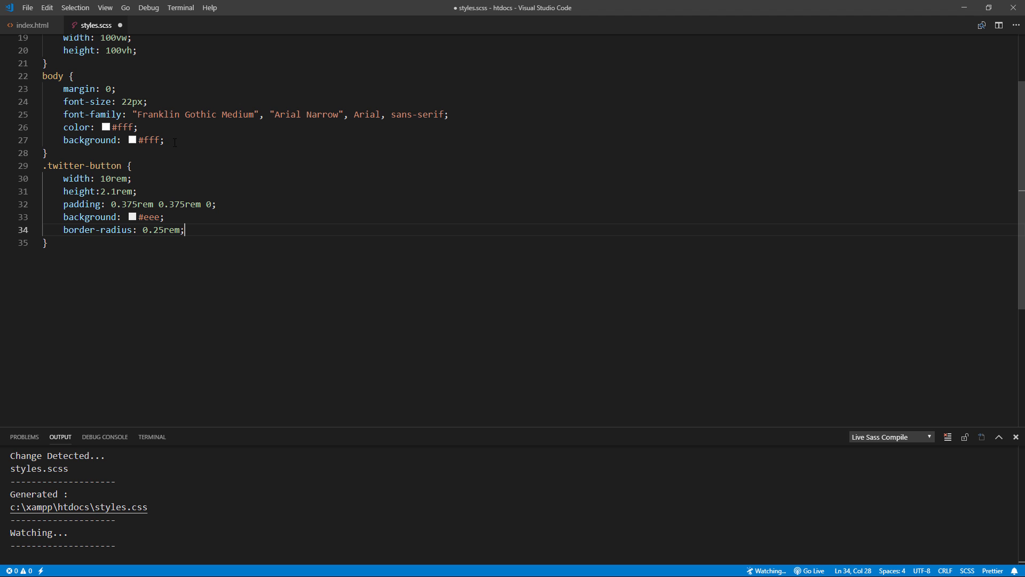
Make body a flex container with justify-content and align-items set to center.
text(display: flex;)
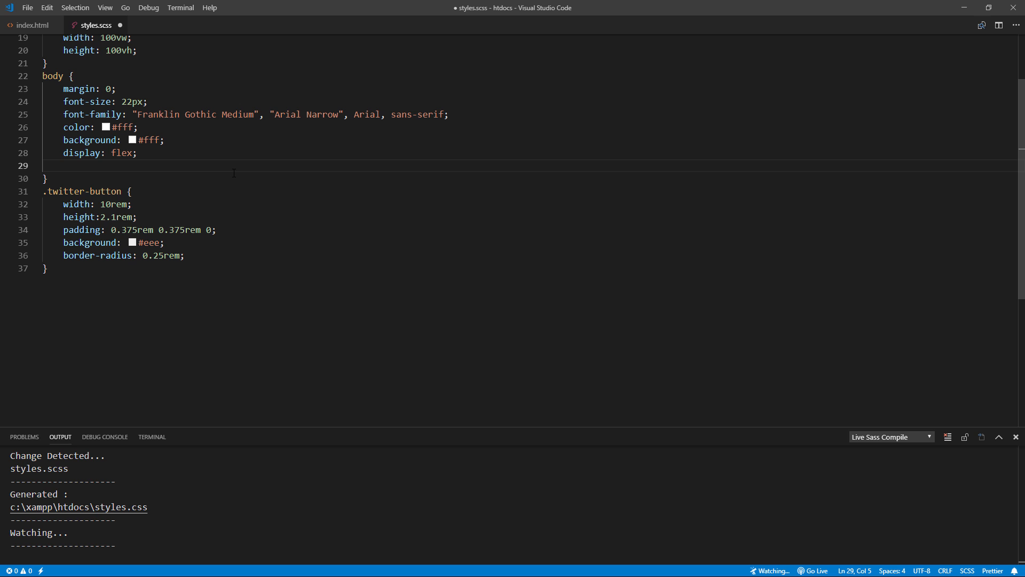
text(justify-content: center;)
text(a)
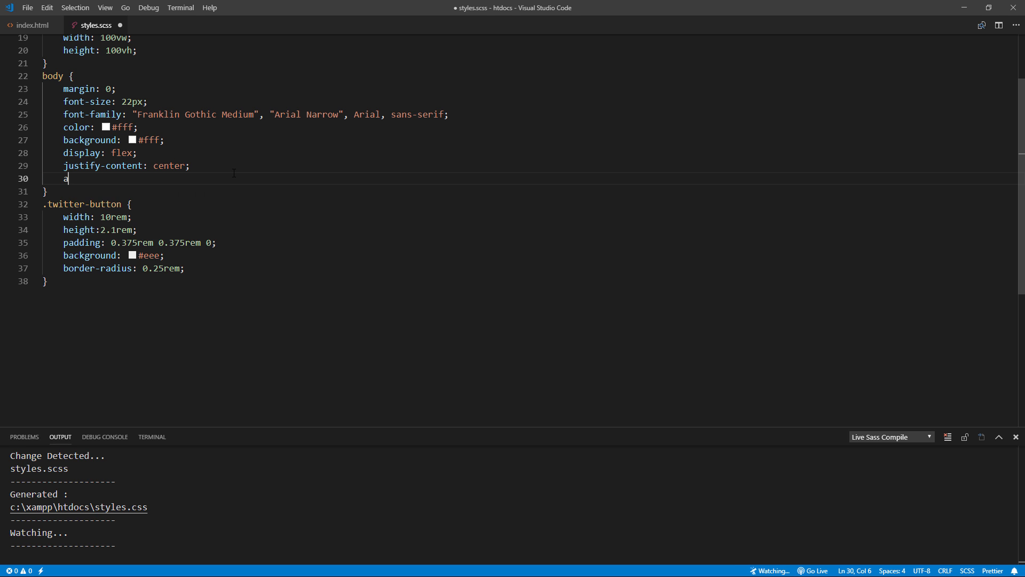
text(lign-items: center)
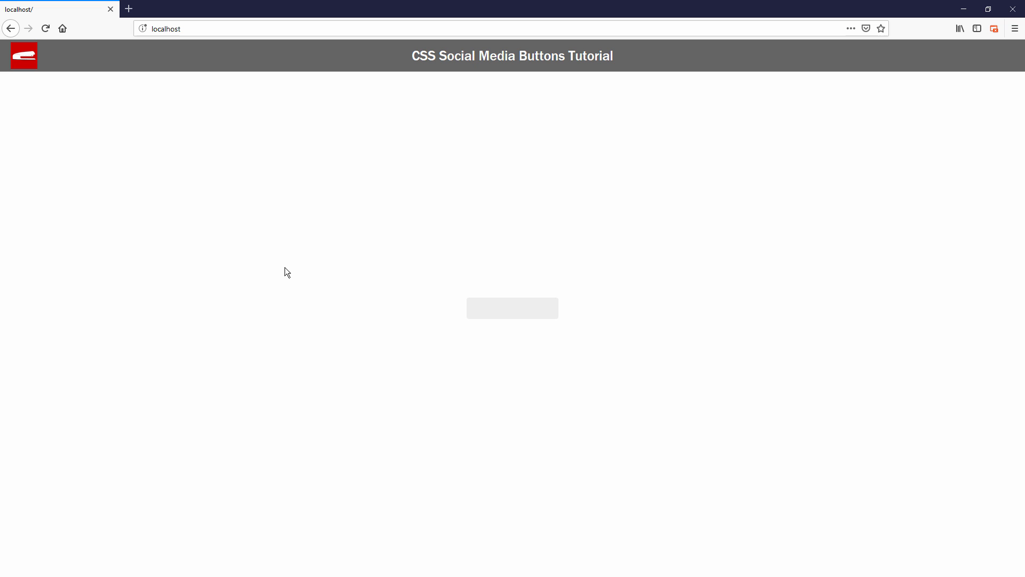
mouse_move(538, 341)
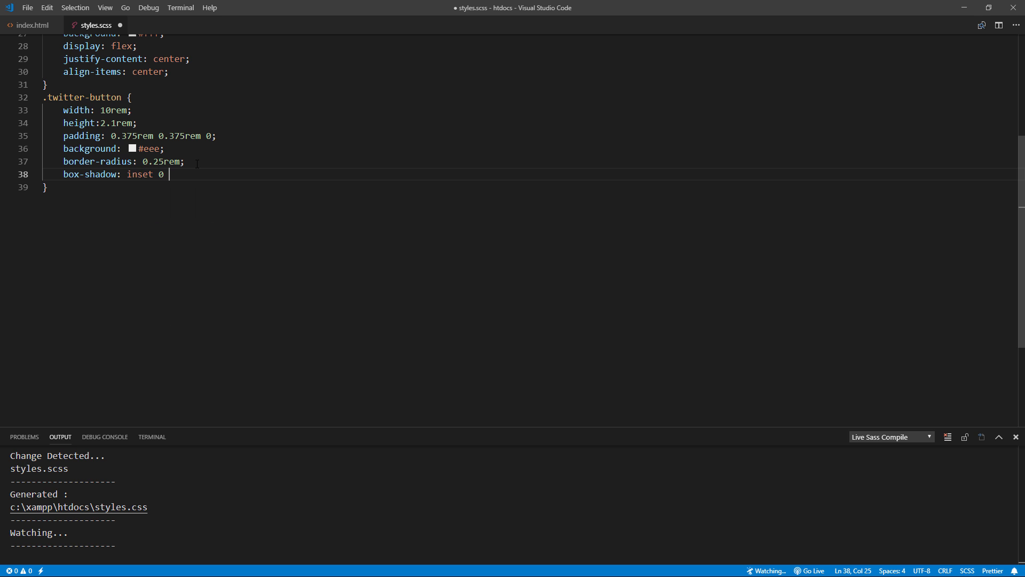
Add box-shadow: inset 0 1px 2px rgba(0,0,0,0.3) to .twitter-button.
text(1px 2px rgba(0,0,0,0.)
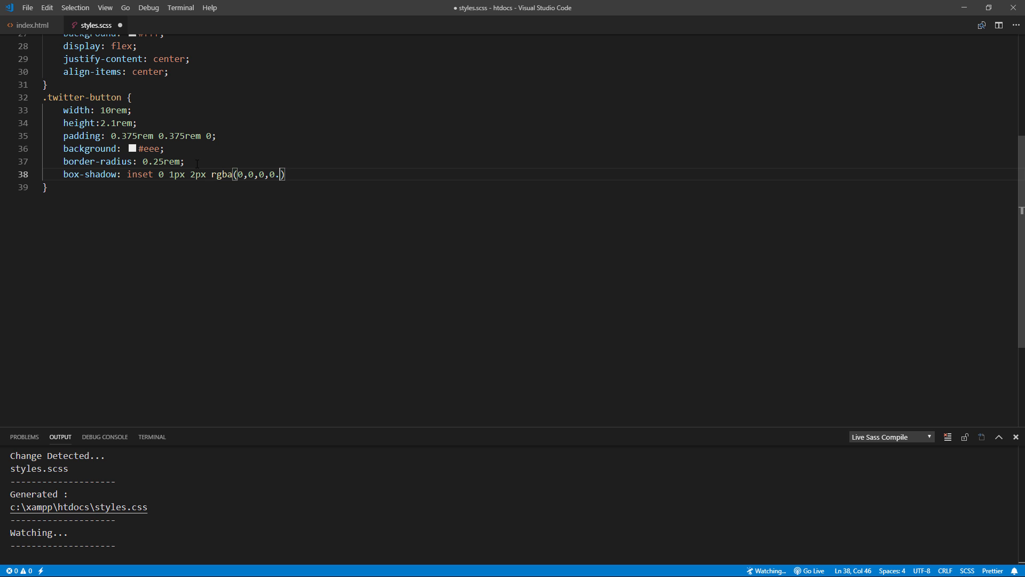
text(3);)
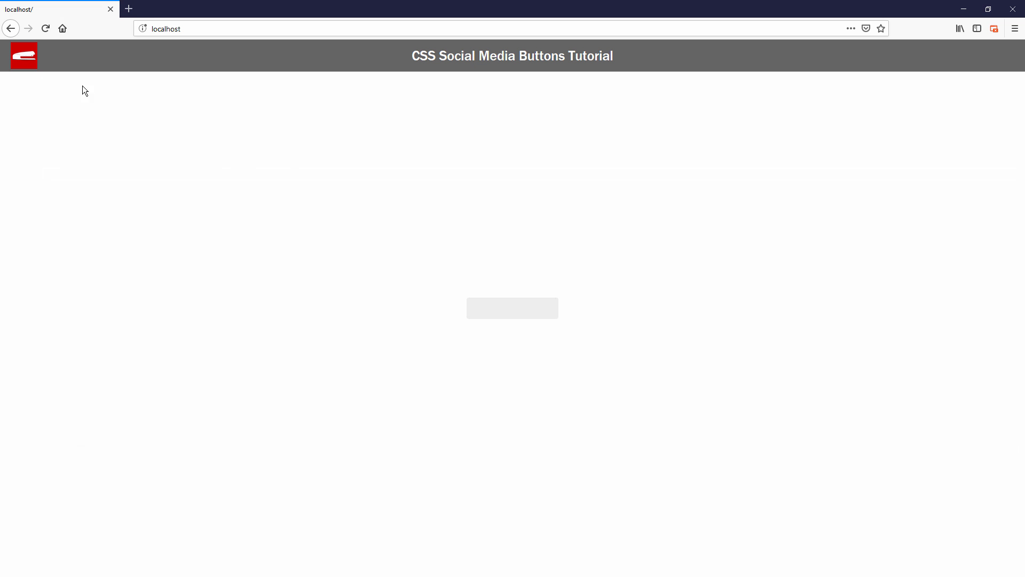
mouse_move(398, 361)
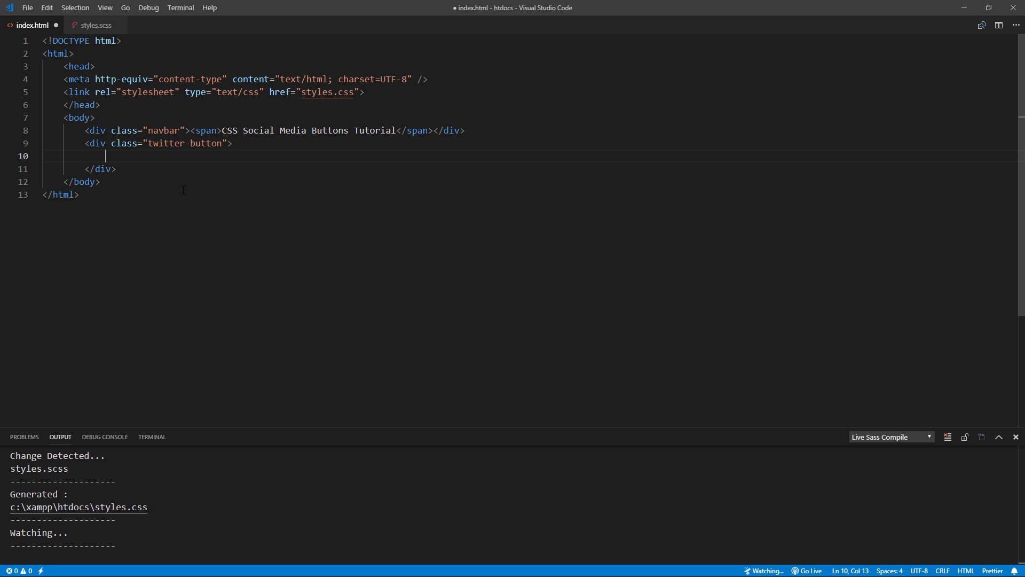
Nest a div.cover inside .twitter-button holding inner, edge and outer child divs, and save.
text(<div class=")
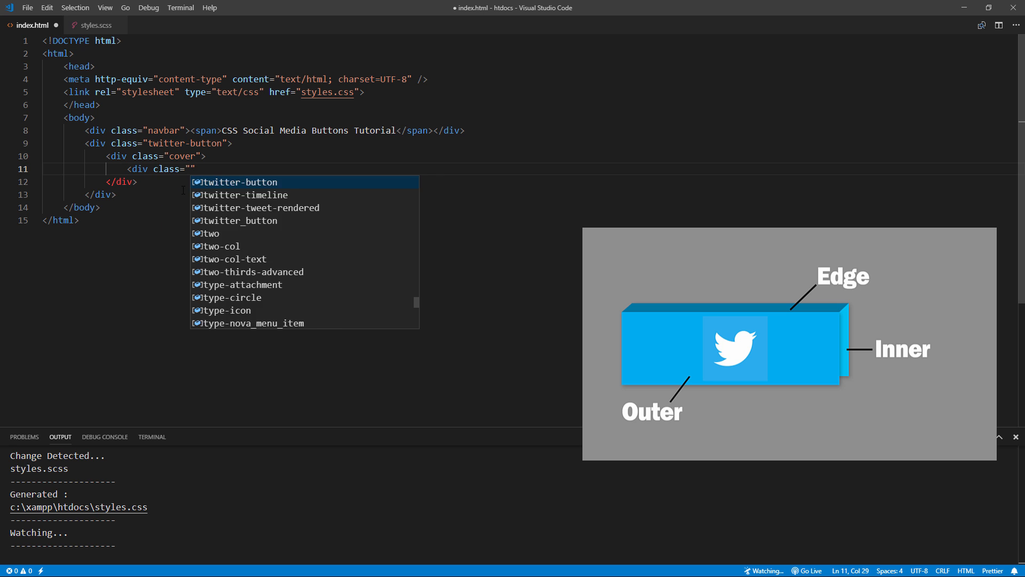
text(inner)
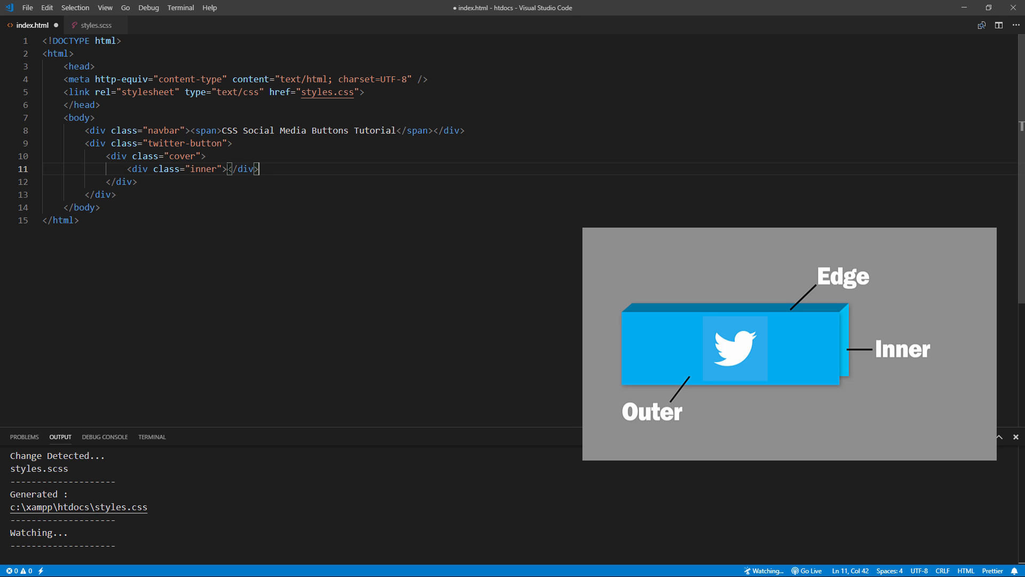
text(<div class="inner"></div>)
text(<div class="edge"></div>)
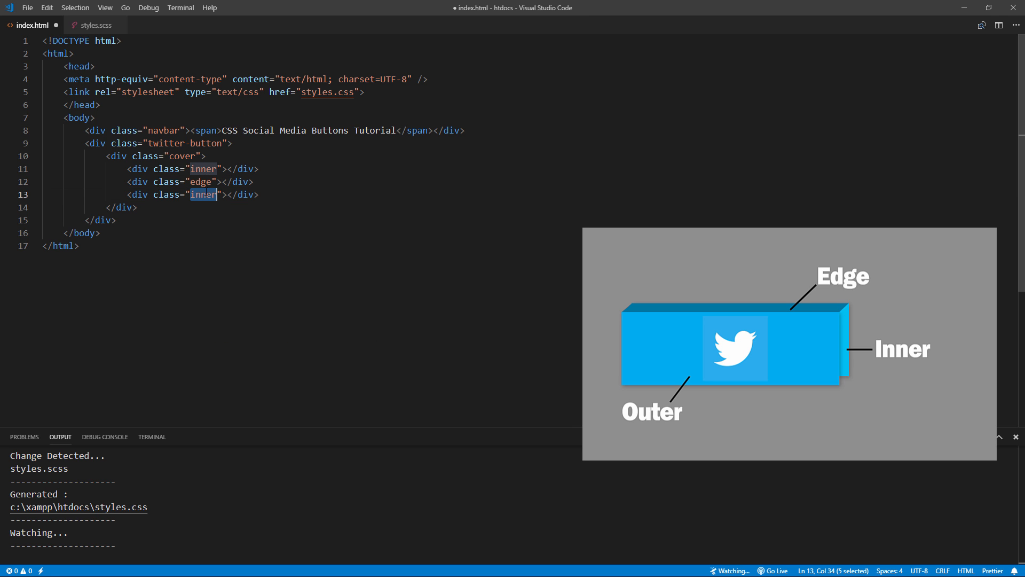
text(outer)
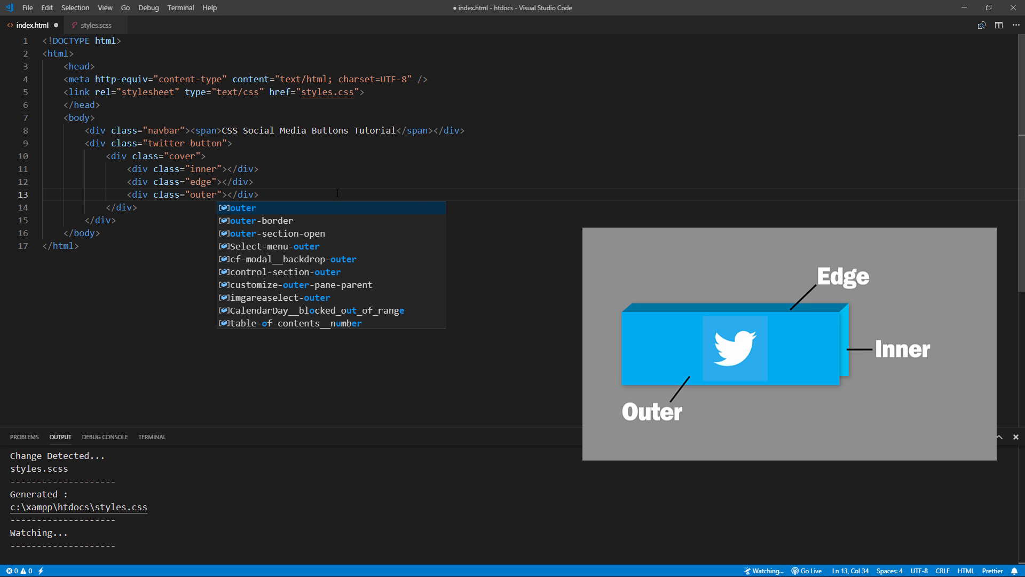
key(Escape)
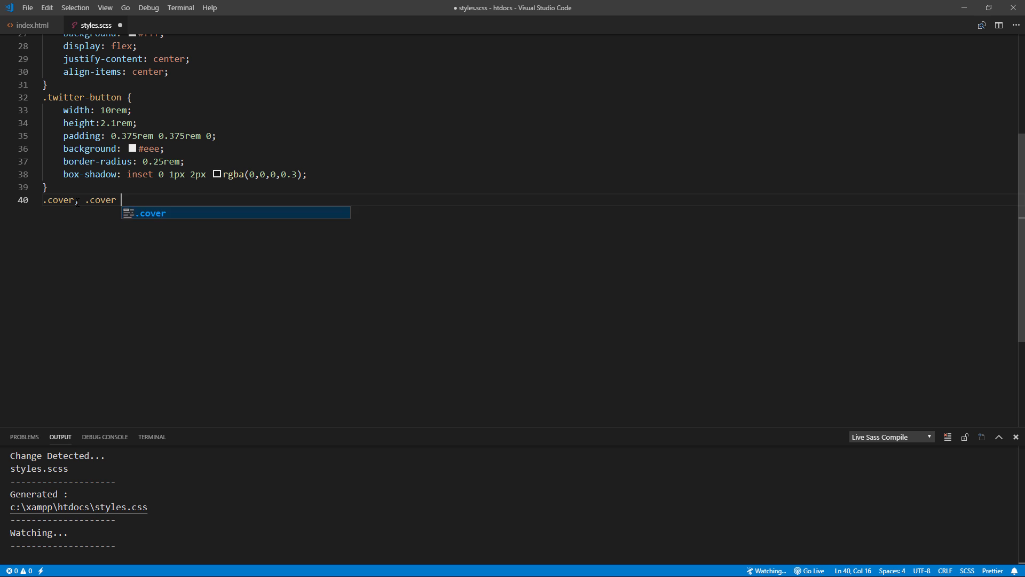
Add a .cover, .cover > * rule with position absolute, top 0, left 0, width and height 100%.
text(> * {)
text(position: absolute;)
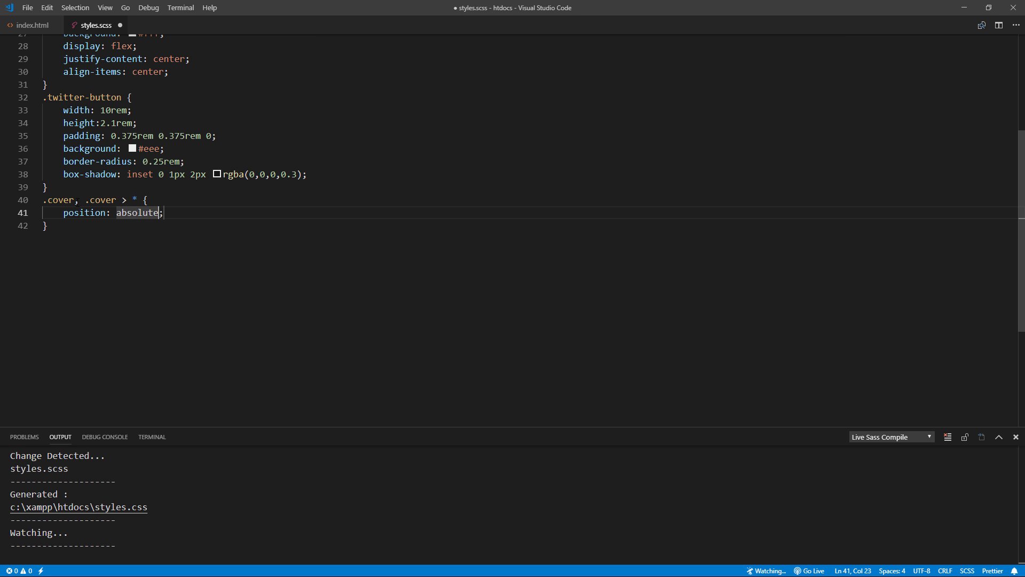
text(top:0;)
text(left:0;)
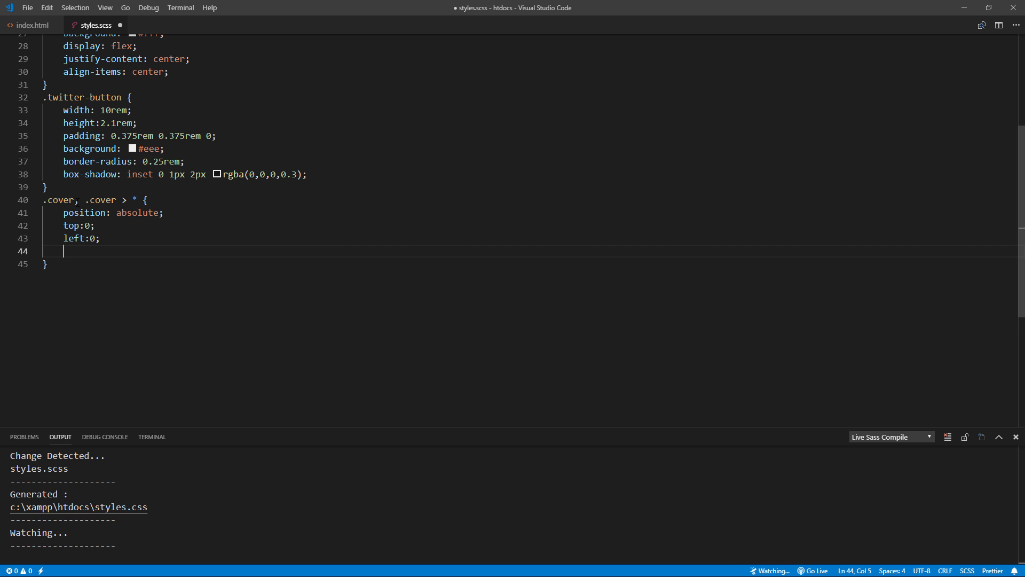
text(width:100%;)
text(height:100%;)
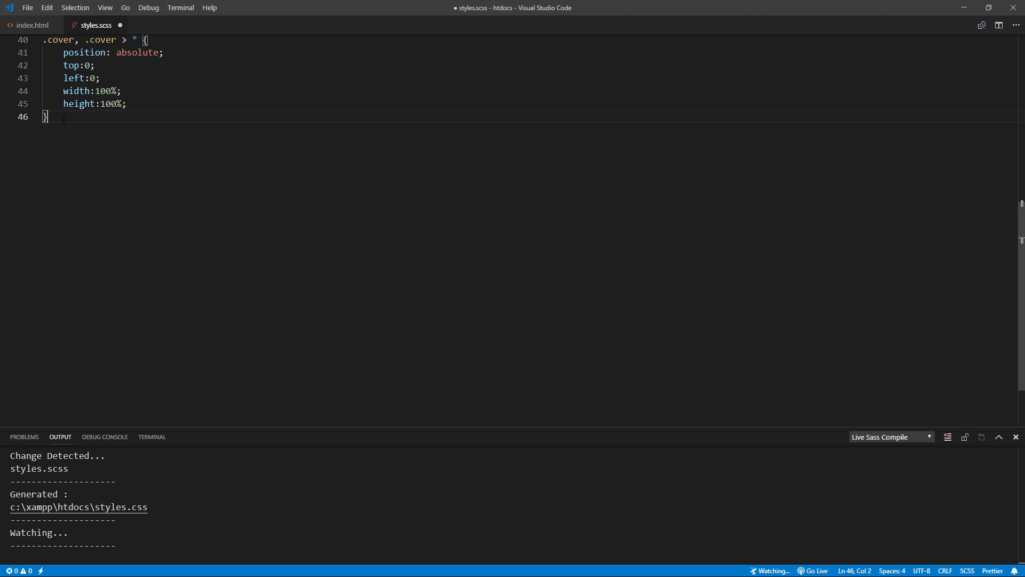
text(.ine)
text(background-color: #6)
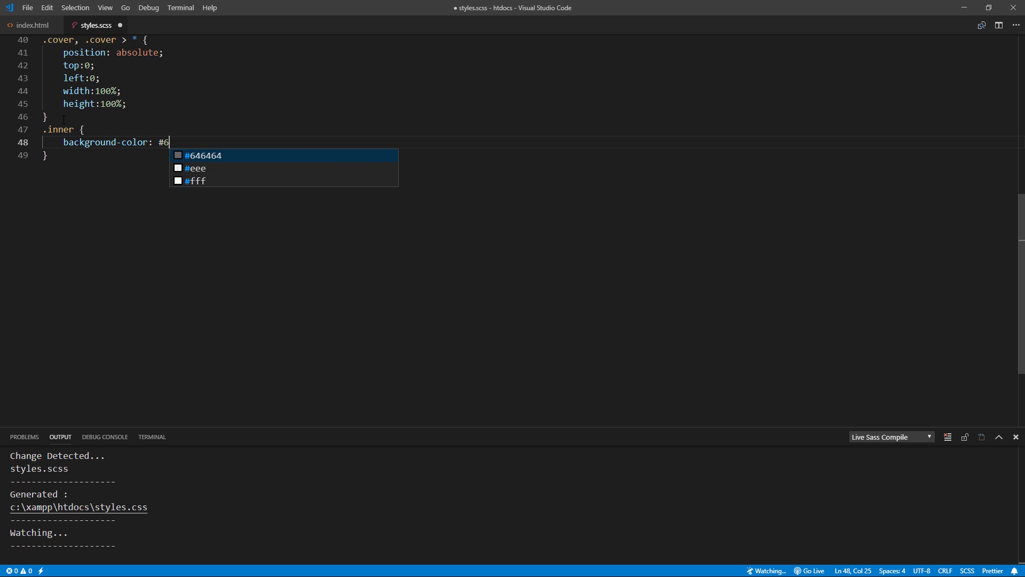
Set .inner background #67e2fe, .outer #2ec8fa and .edge #20c7f3.
text(7e2fe;)
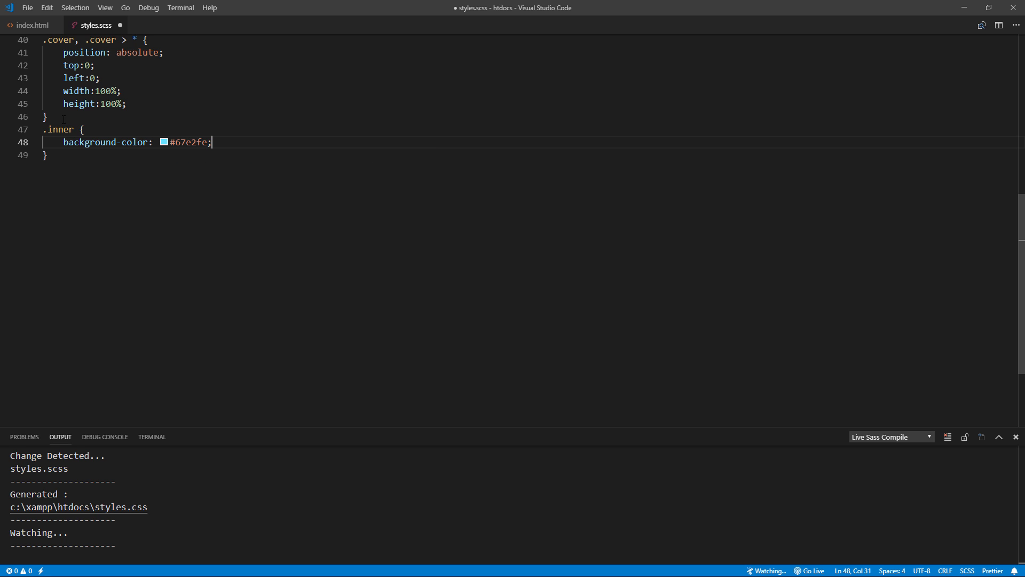
key(Enter)
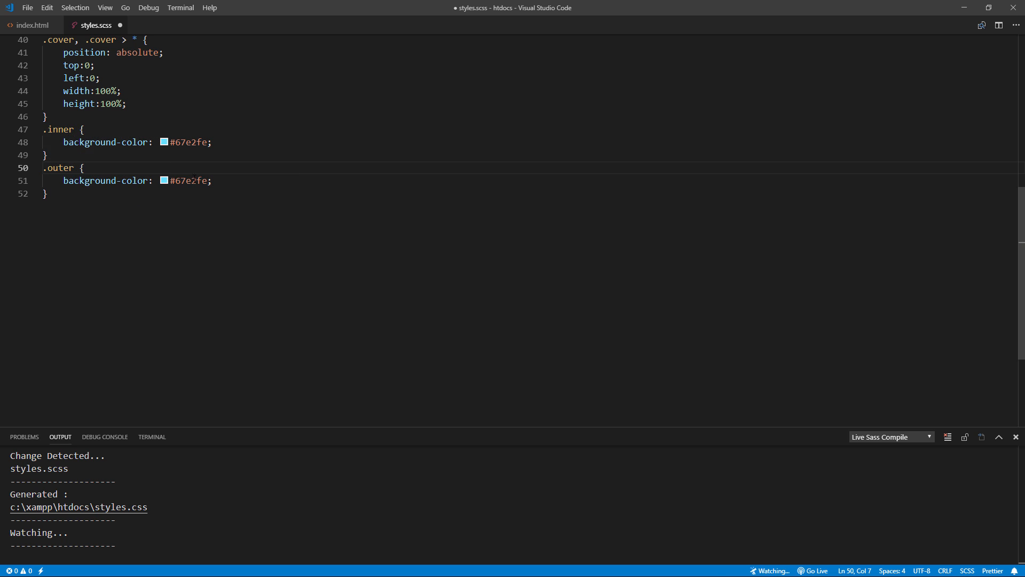
text(#2e)
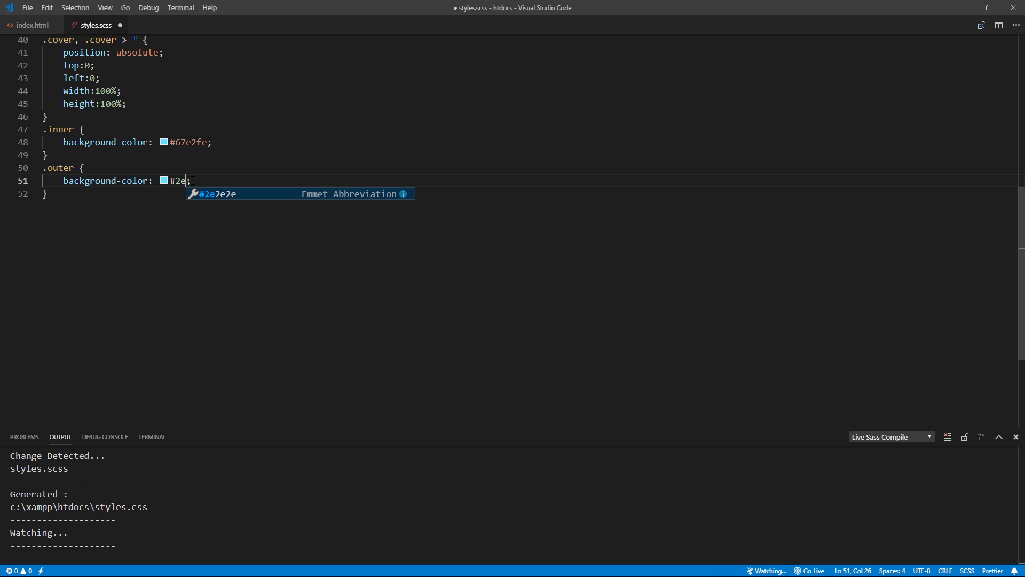
text(c8fa)
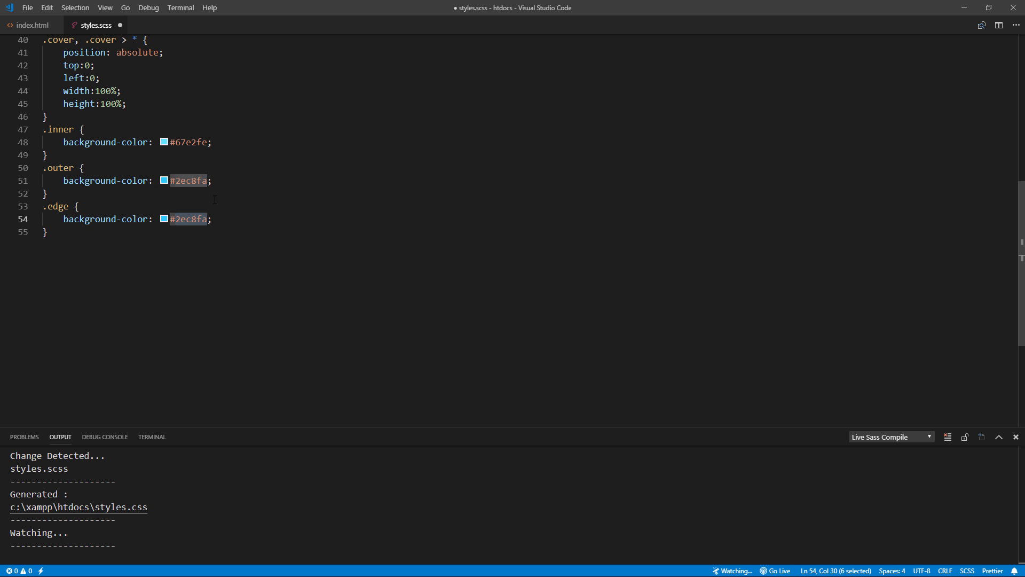
text(#20c7f3)
text(top:0.25rem;)
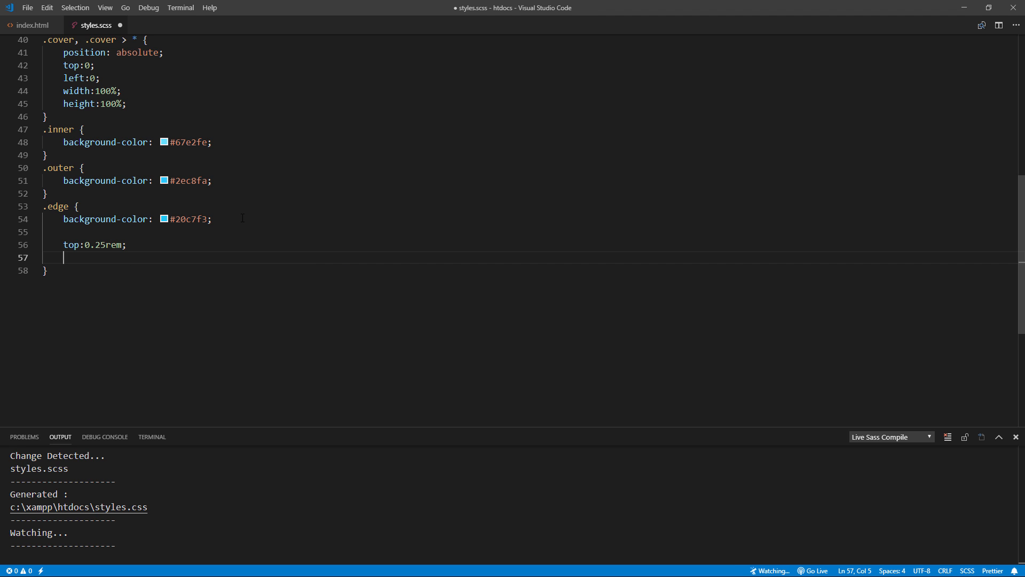
Give .edge height 0.25rem, transform rotateX(90deg) and transform-origin center top, then save.
text(height:0.25rem;)
text(transform:)
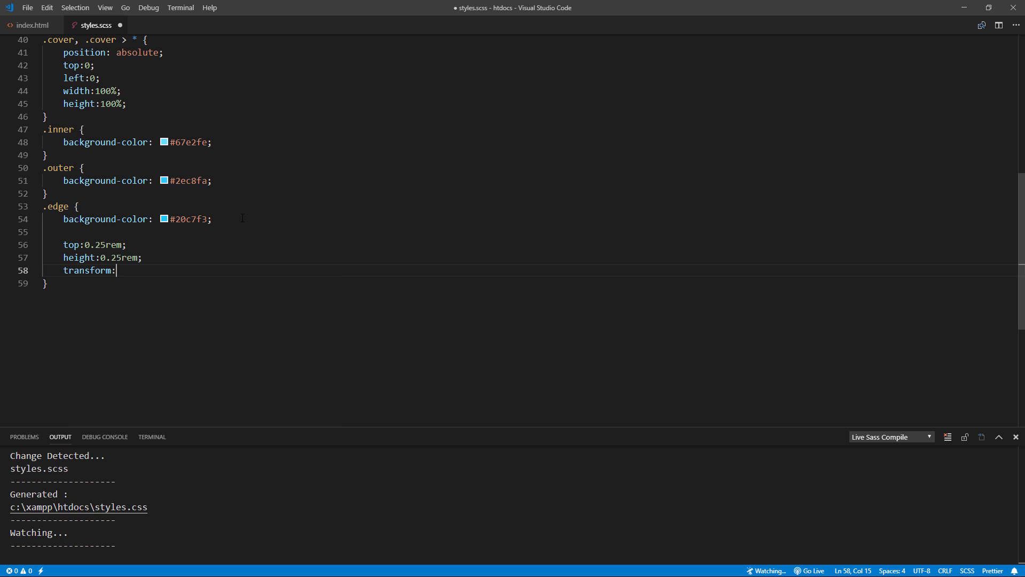
text(rotateX(90))
text(transform-origin: center t)
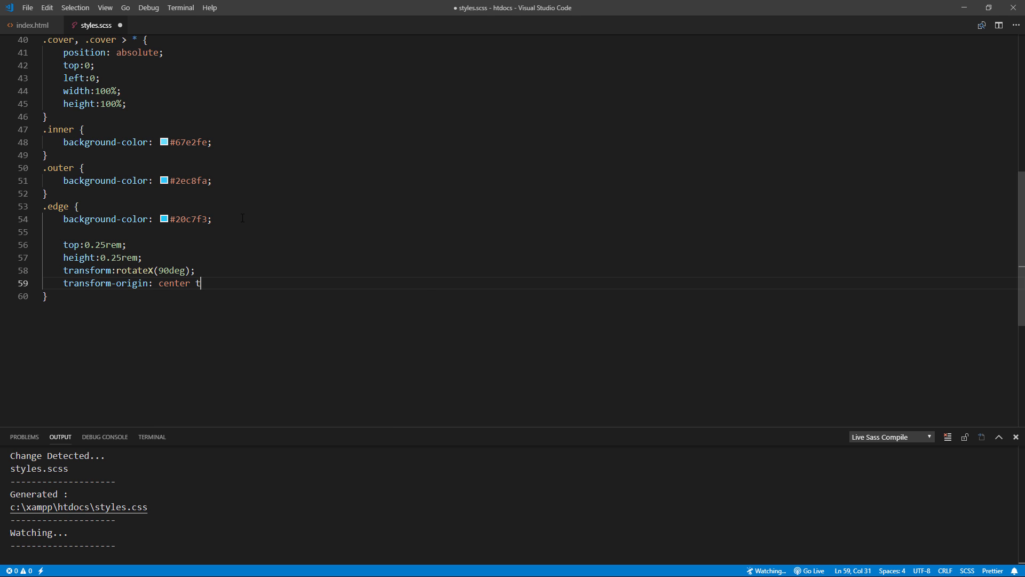
text(op;)
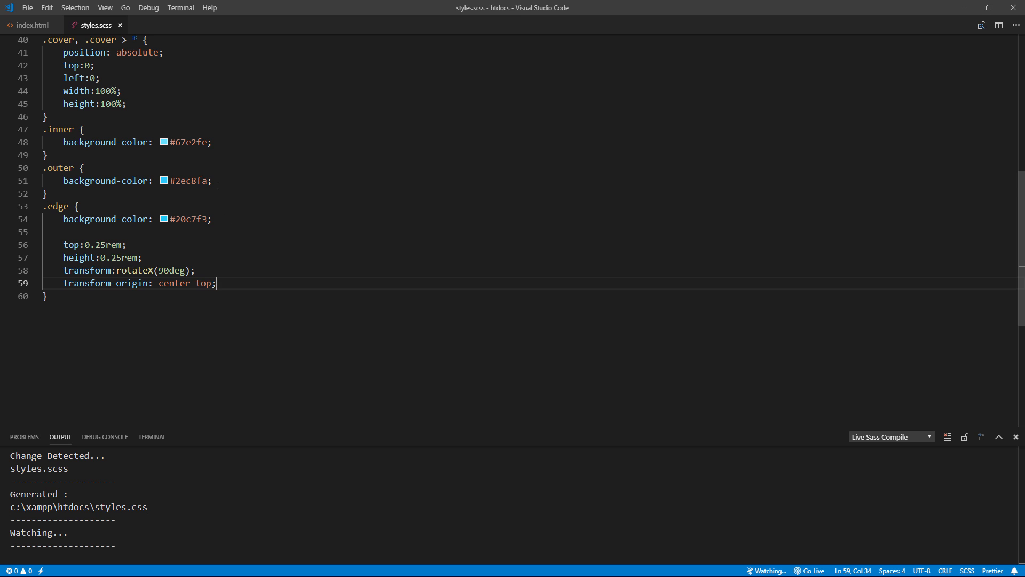
Add transform: translateZ(0.25rem) to .outer and perspective: 30rem to .twitter-button.
text(transform)
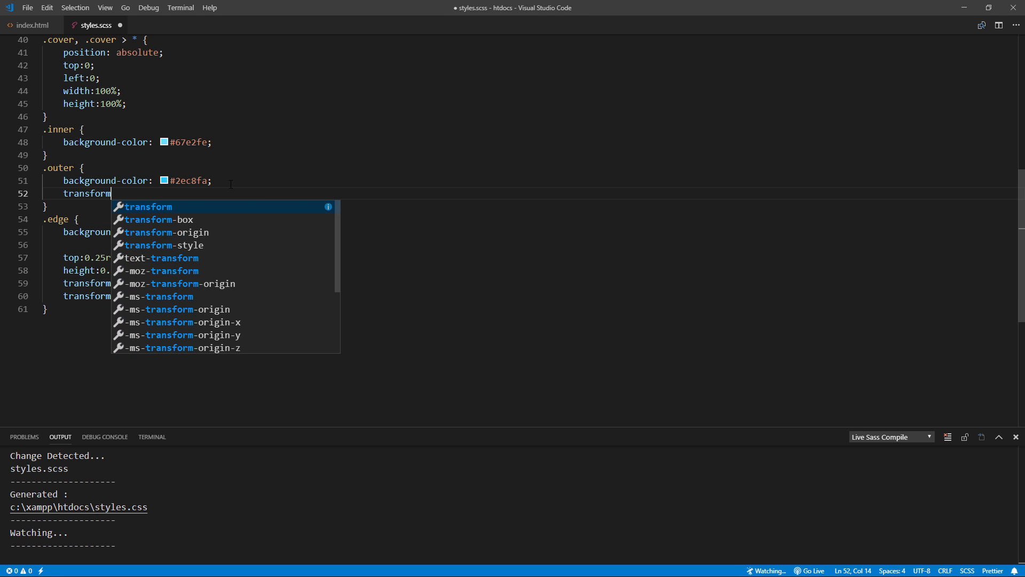
text(:translateZ)
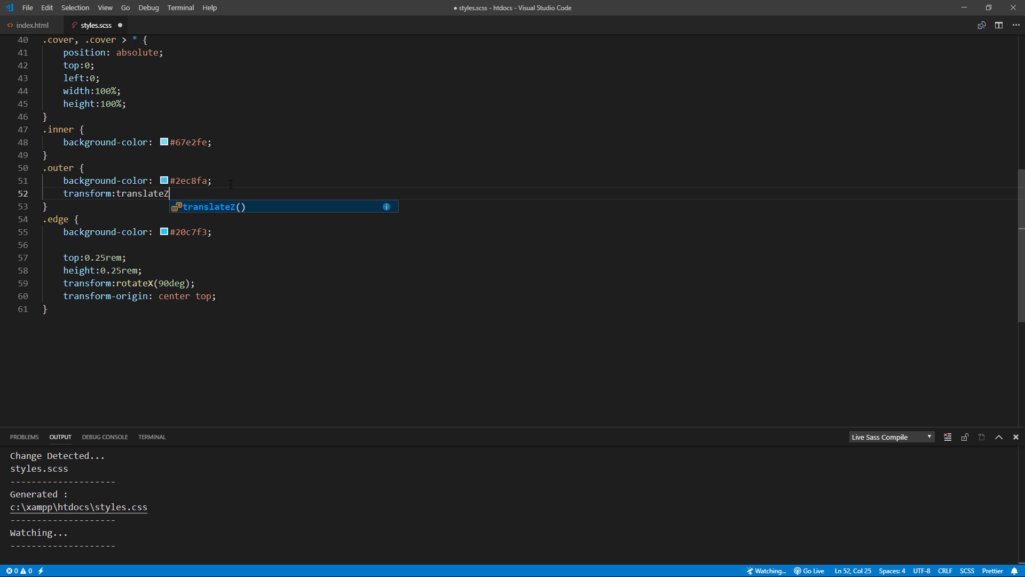
text((0.25rem);)
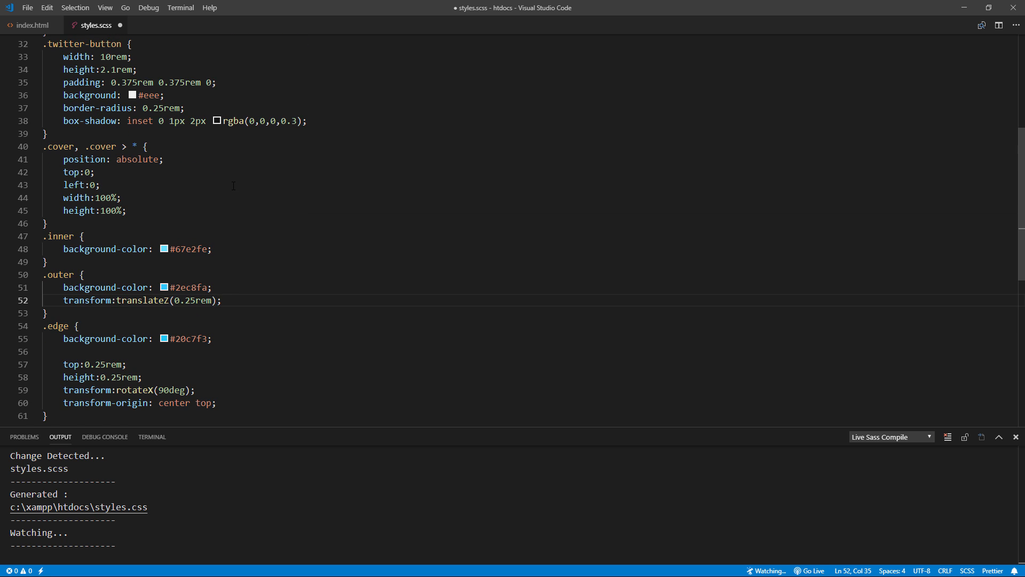
text(perspective: 30rem;)
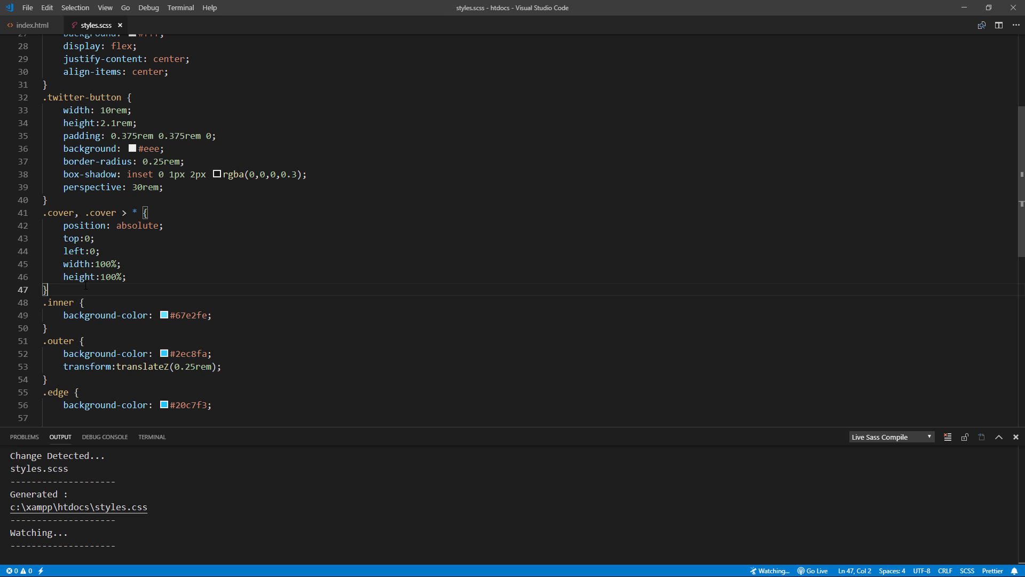
Add an .inner, .outer rule with border-radius 0.25rem and save the stylesheet.
text(,)
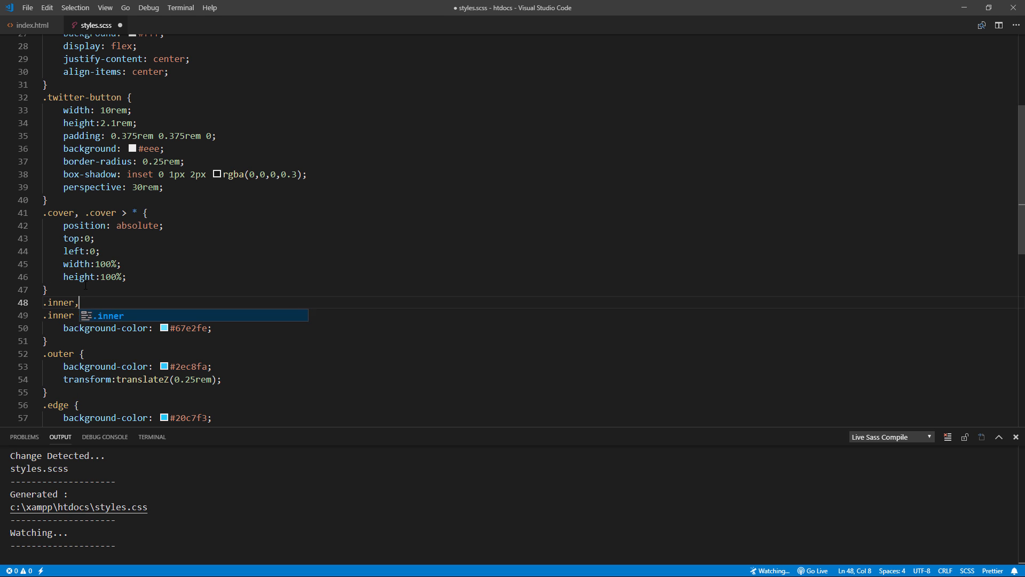
text(outer {)
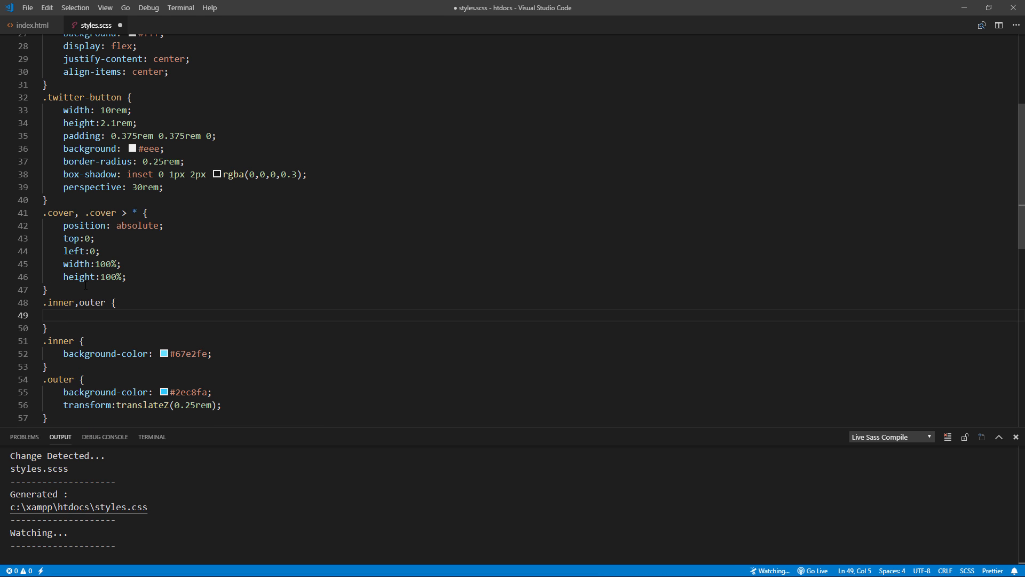
text(border-radius: 0.25rem;)
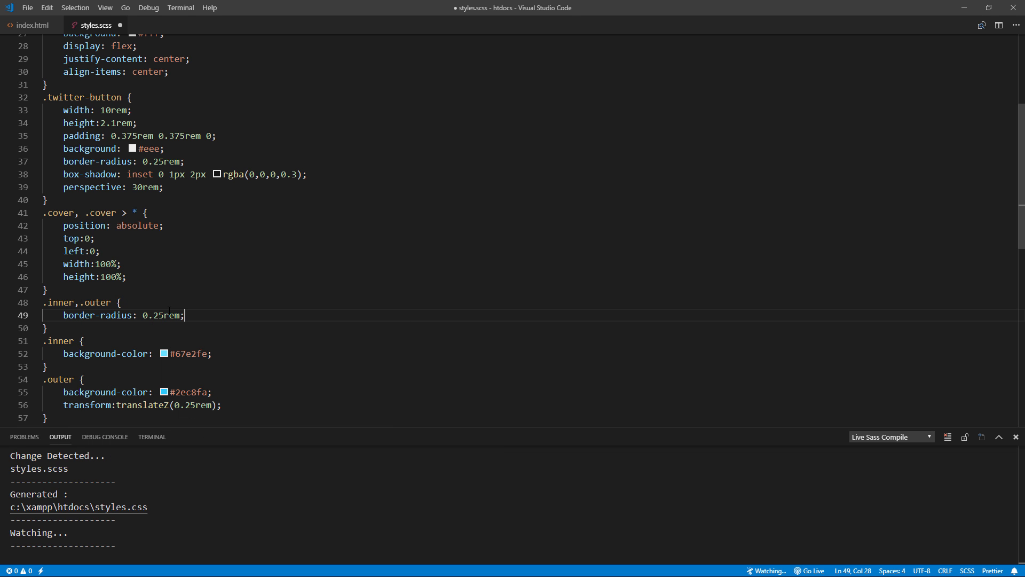
key(Ctrl+s)
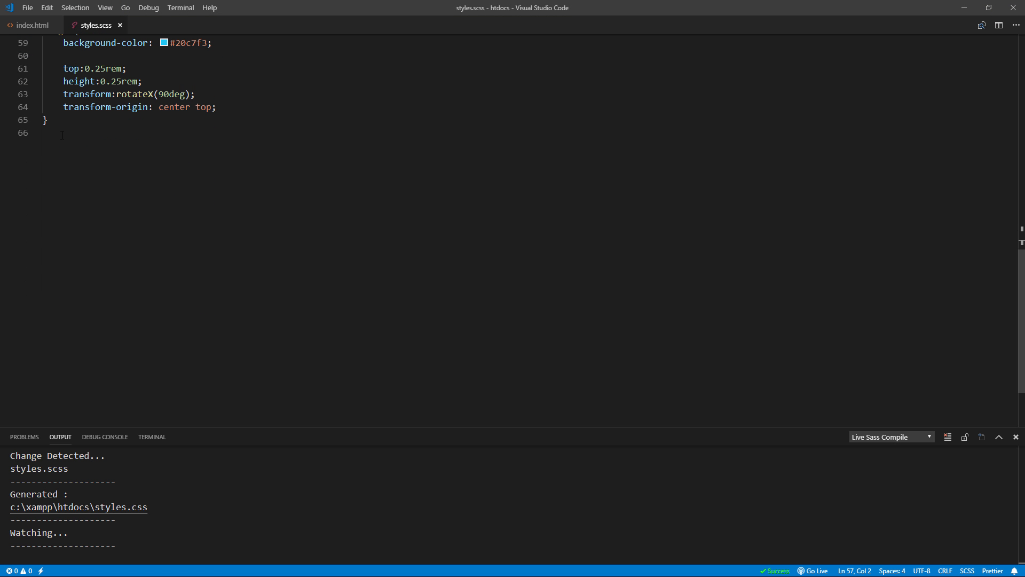
Add .twitter-button:hover .cover with transform rotateX(-120deg).
text(.twitter-button:h)
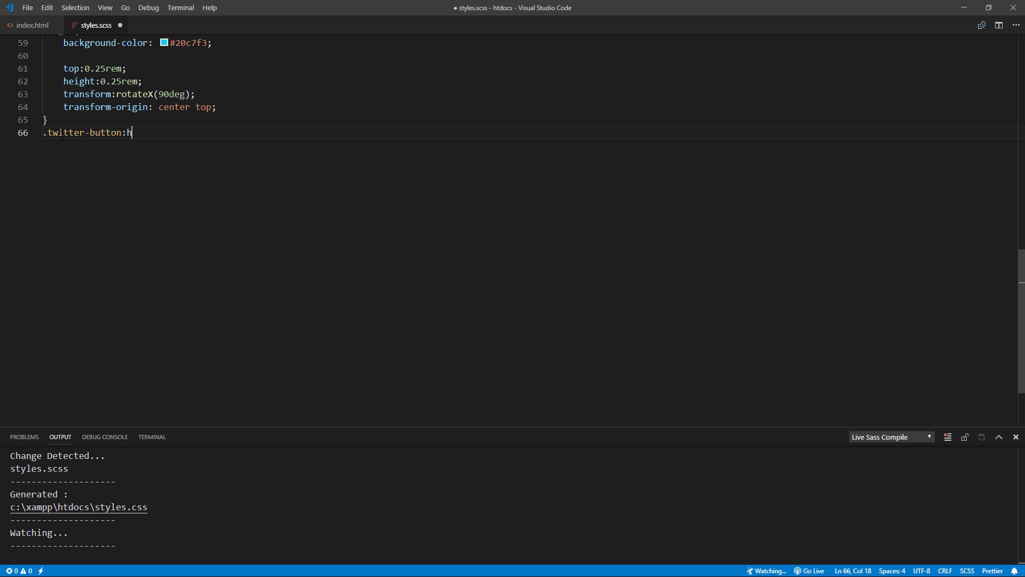
text(over .cover {)
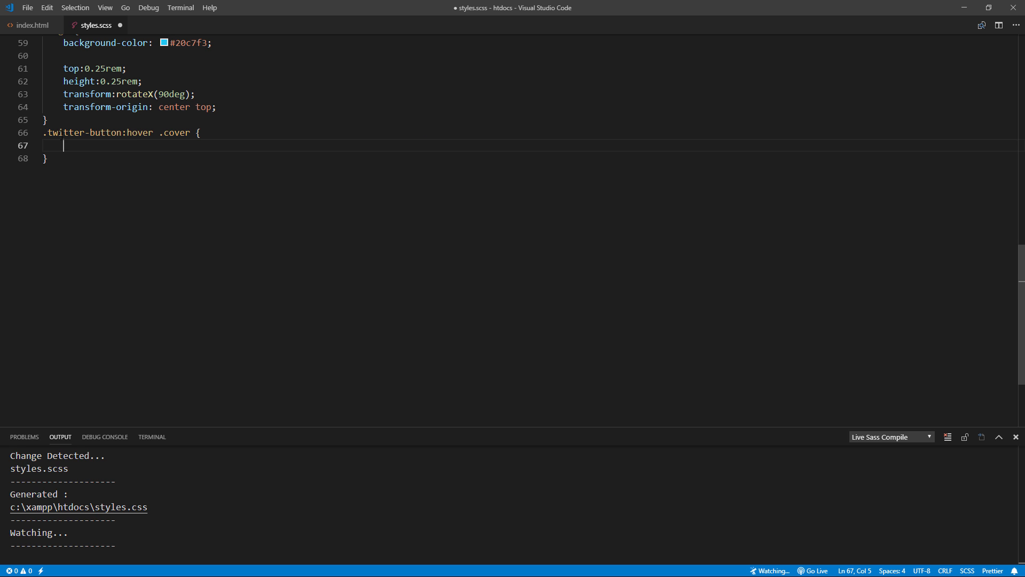
text(transform:rotateX(-120deg);)
text(.twitter-button)
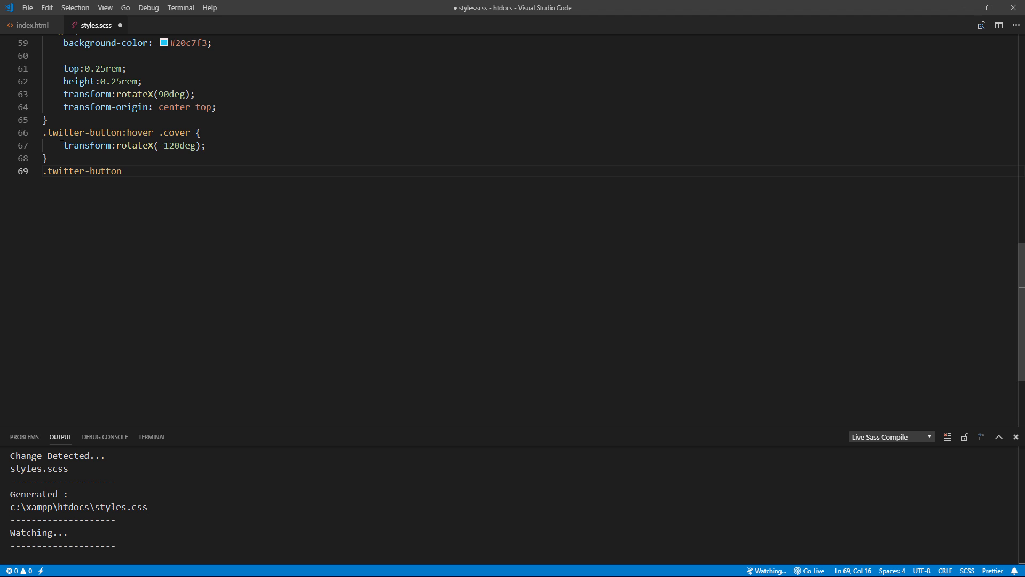
Give .twitter-button and its divs transition-duration 0.7s with ease timing function.
text(, .)
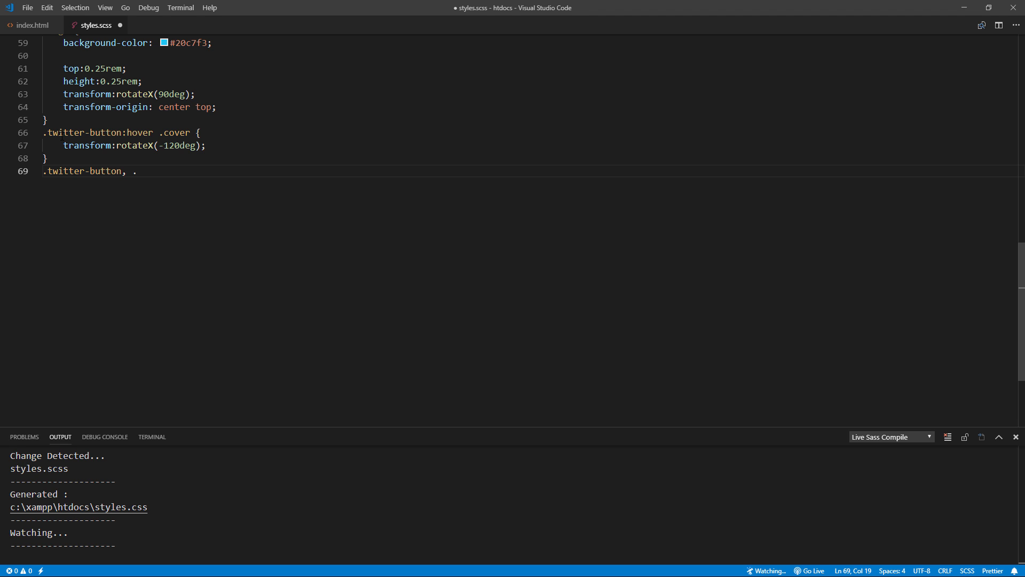
text(twitter-button div)
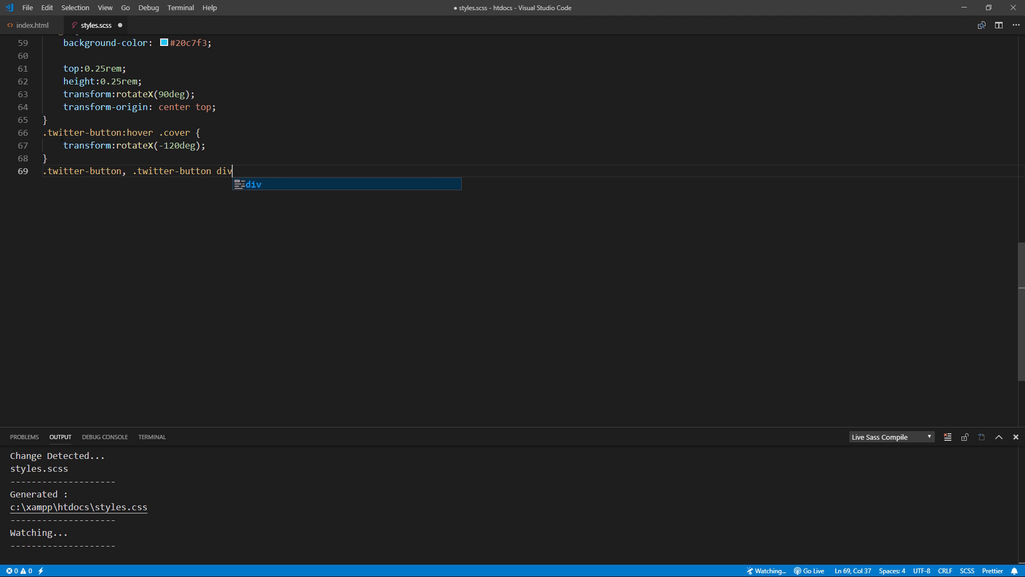
text({)
text(transition-duration: 0.)
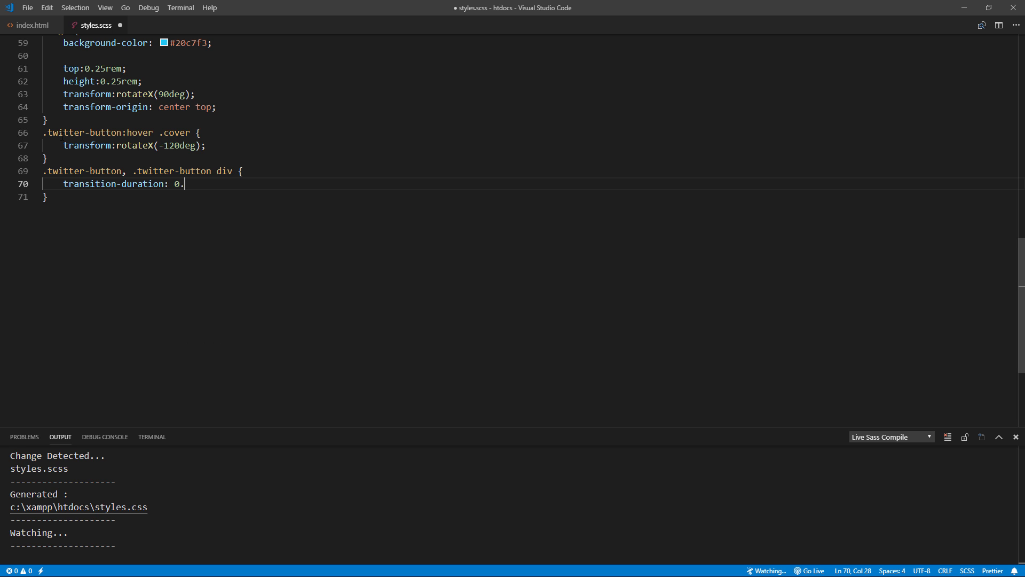
text(7s;)
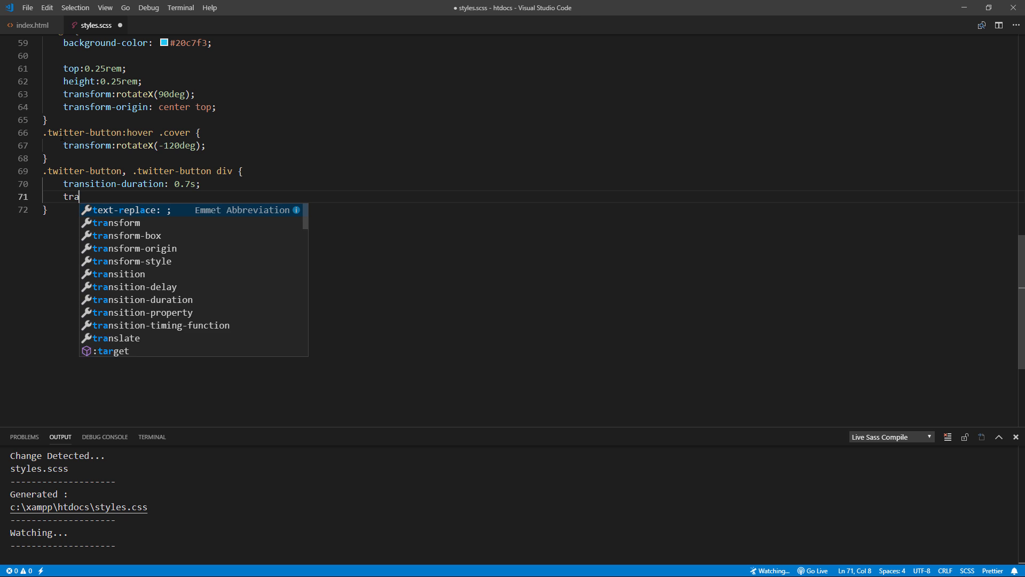
text(transition-timing-function:)
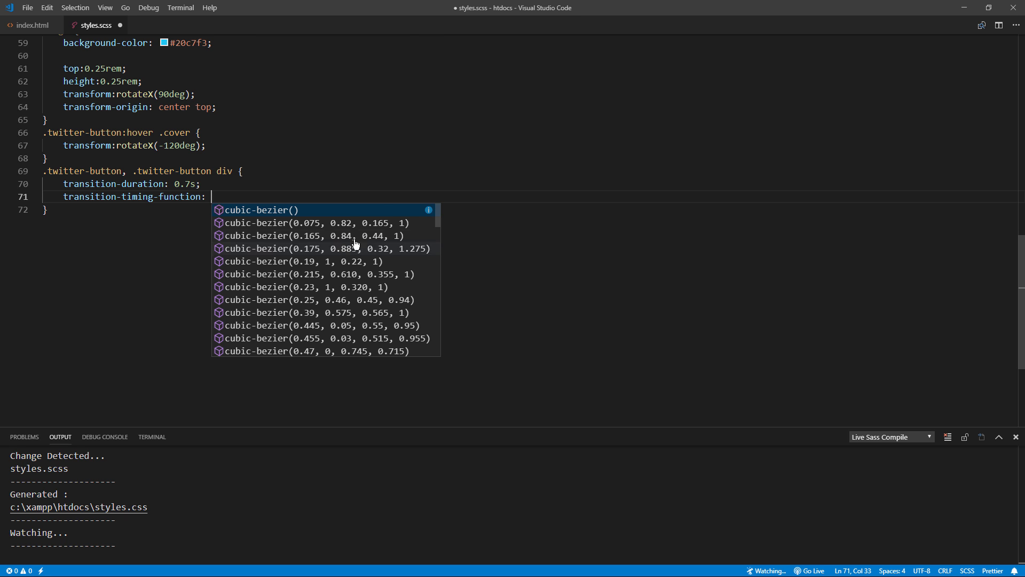
text(ease;)
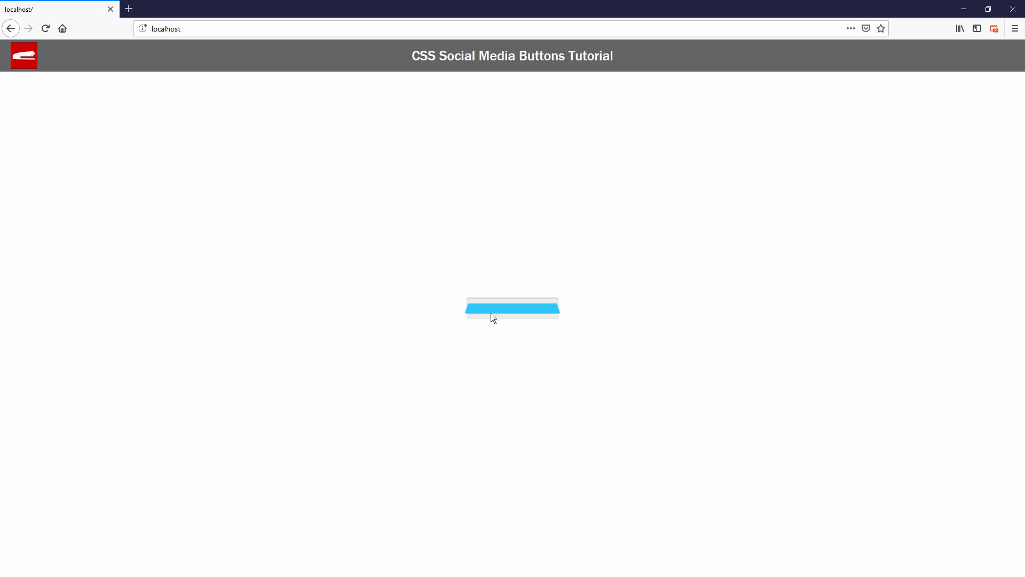
mouse_move(498, 313)
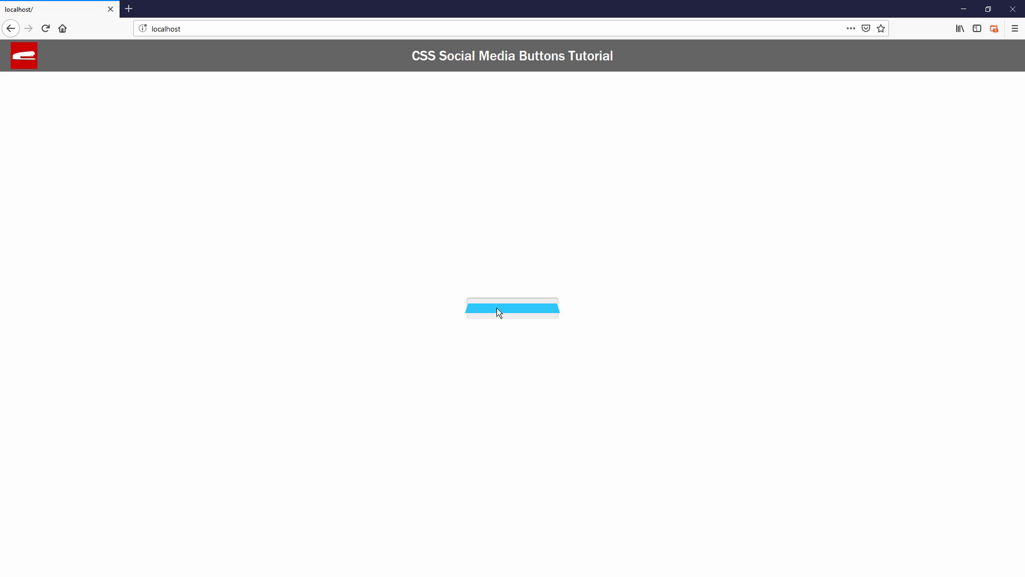
mouse_move(267, 331)
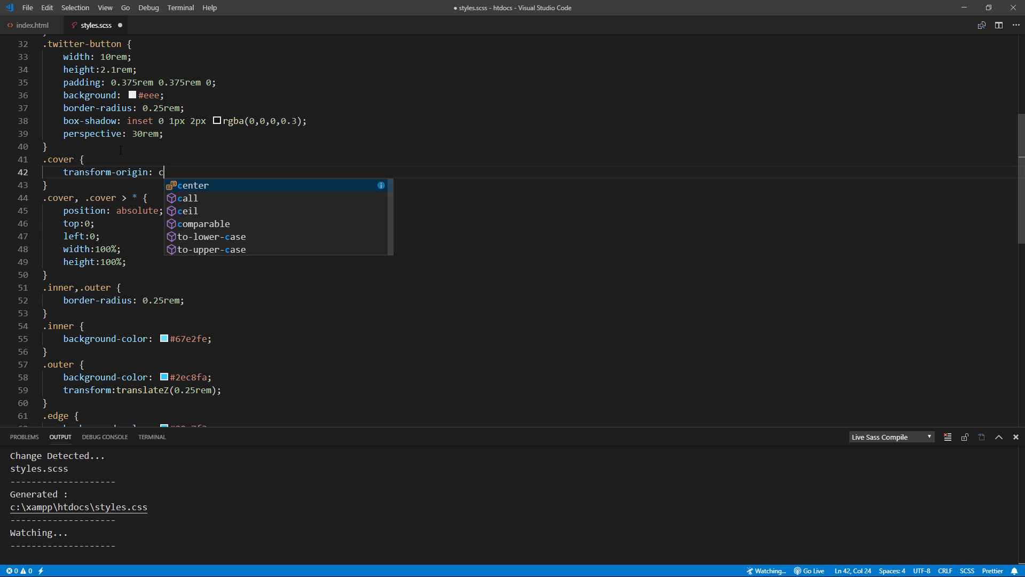
Add .cover with transform-origin center bottom and transform-style preserve-3d.
text(enter bottom;)
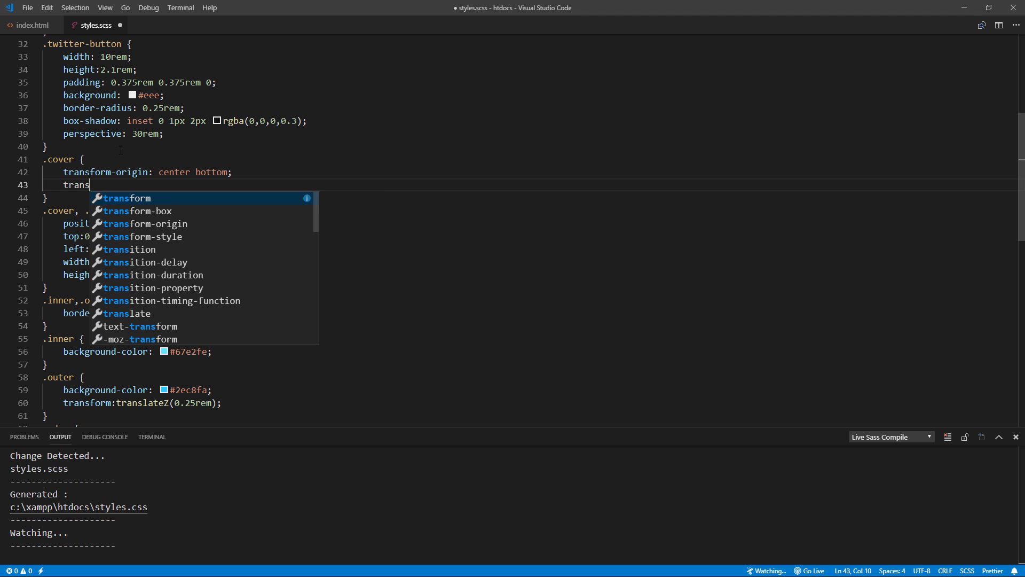
text(form-style: preserve-3d;)
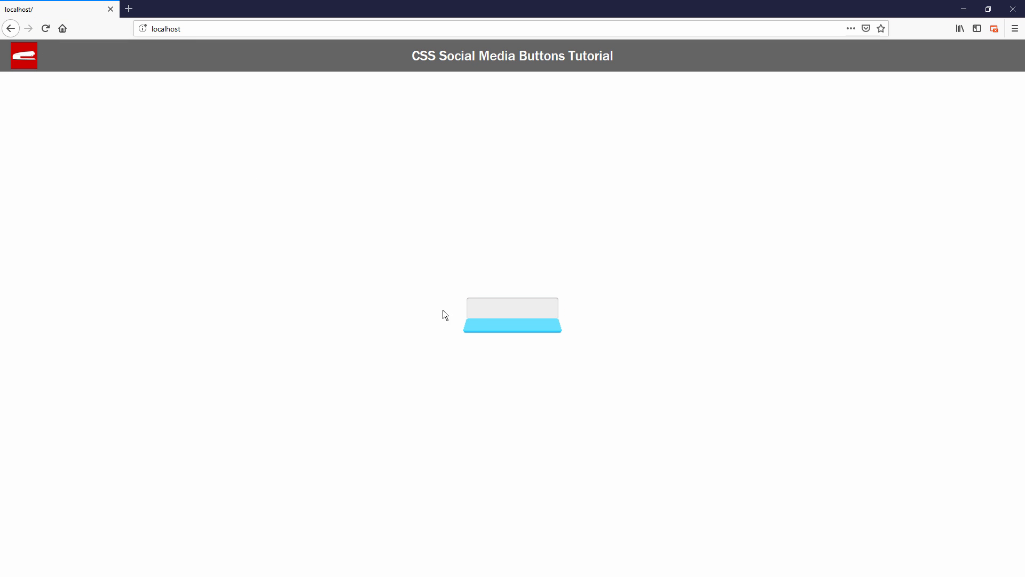
mouse_move(490, 317)
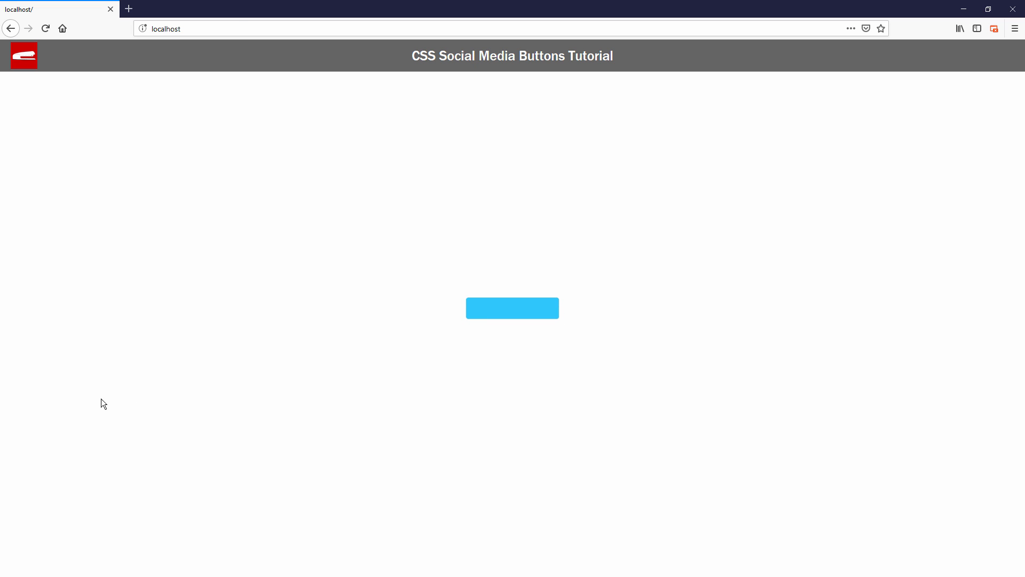
Paste the Twitter logo SVG into the .outer div so both cover layers carry it.
click(512, 308)
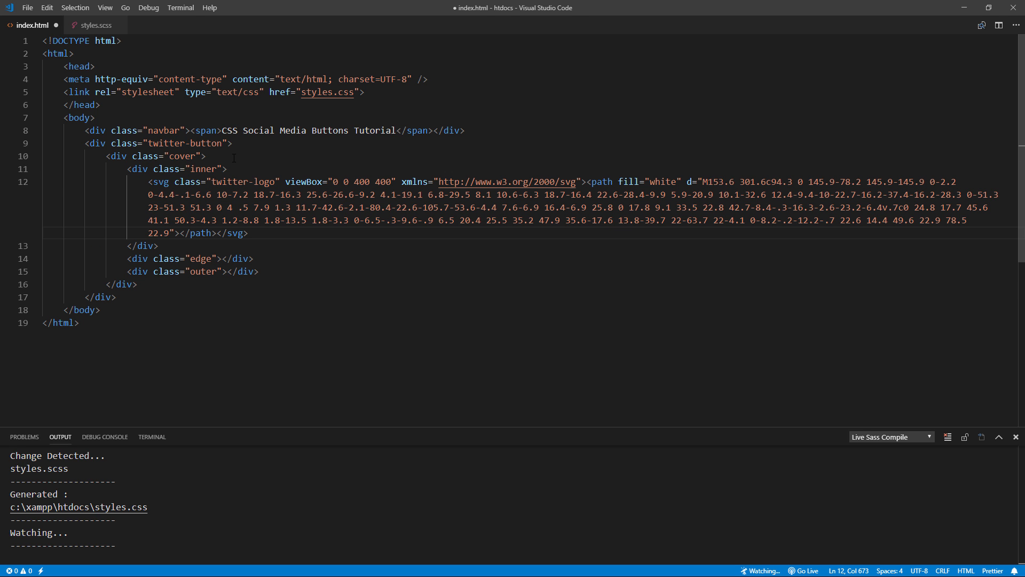
key(Enter)
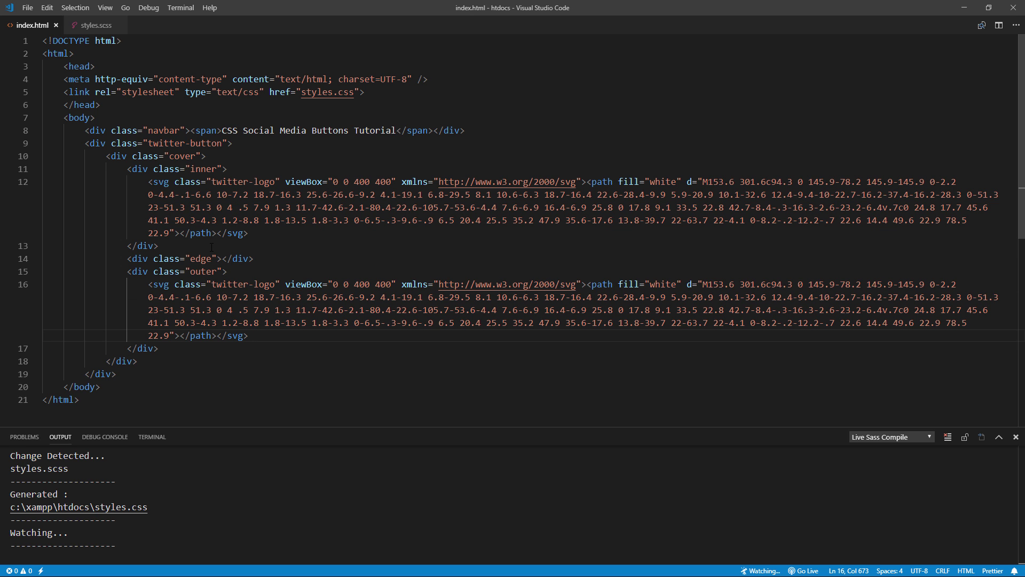
click(97, 25)
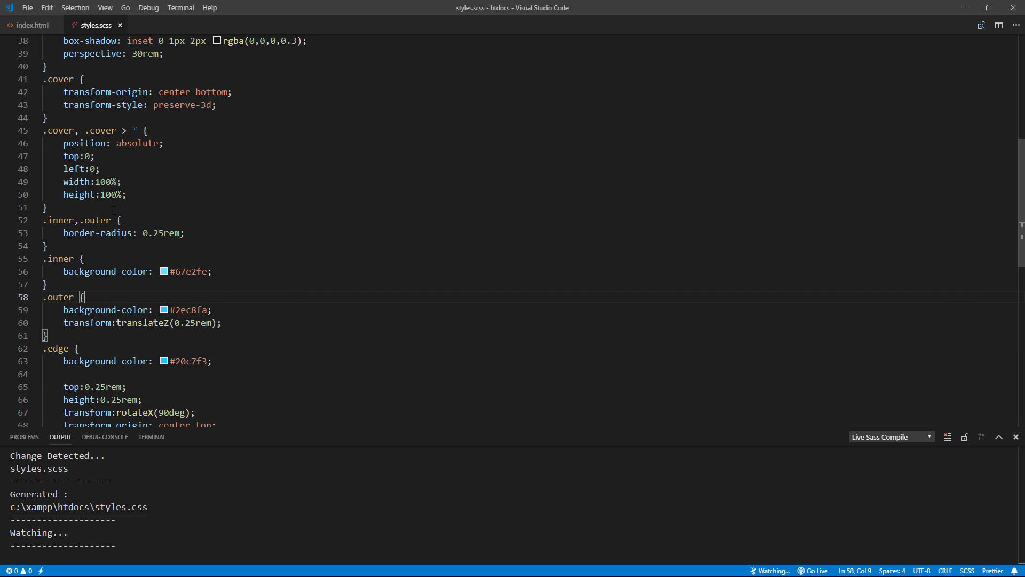
Style .cover svg at 40px by 40px with a drop-shadow filter using rgba black.
text(.cover)
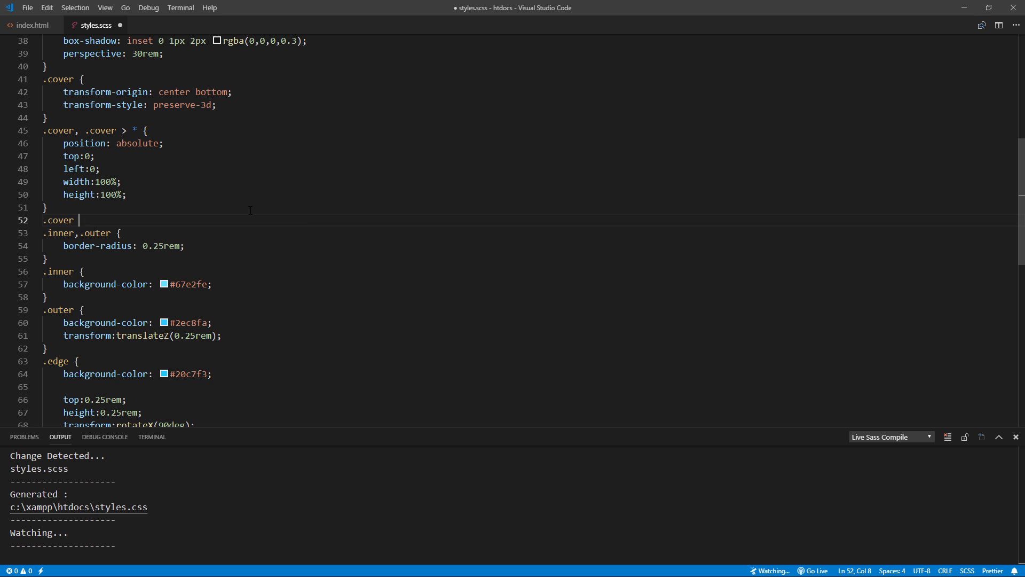
text(svg{)
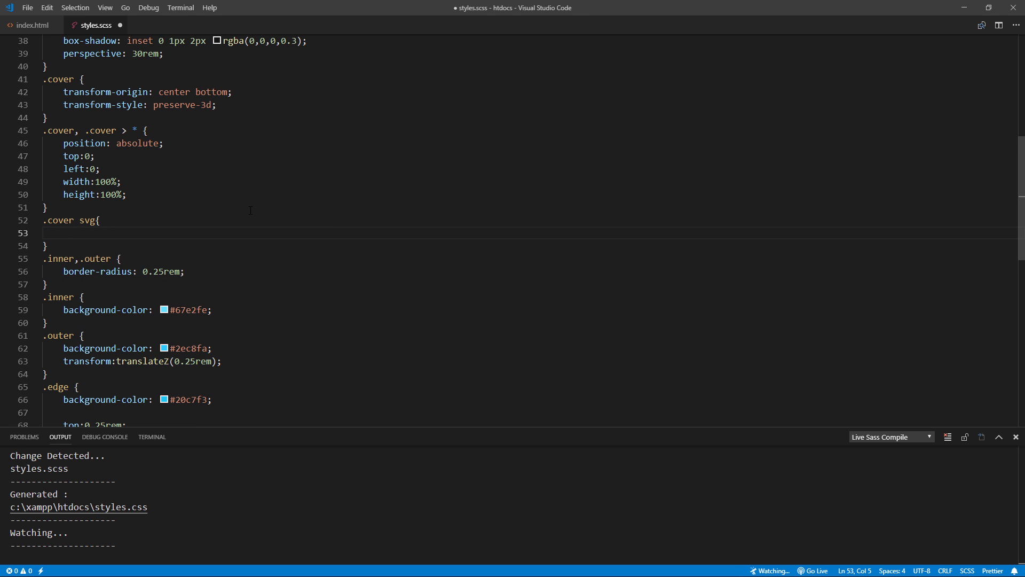
text(width: 40px;)
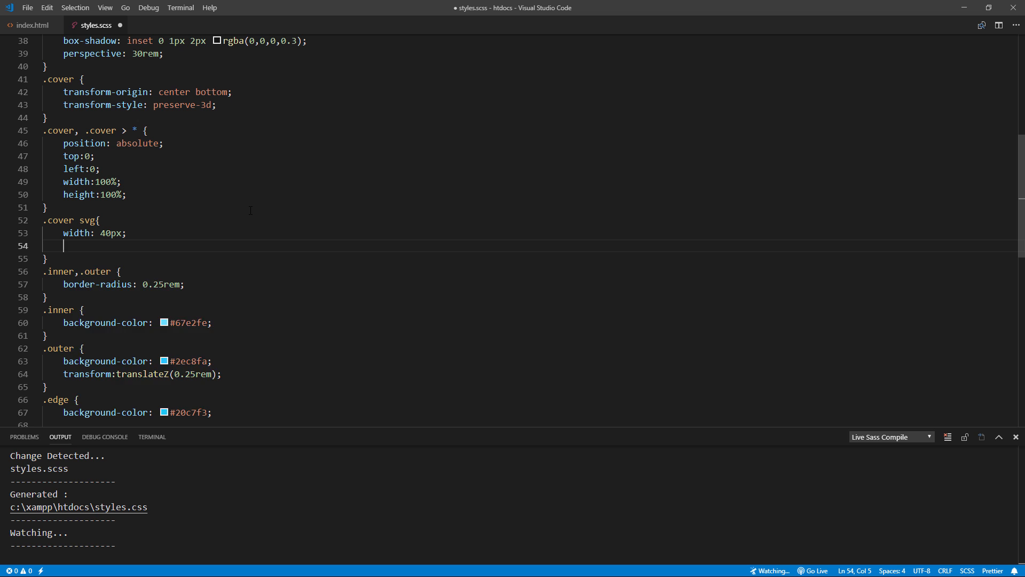
text(height:40px;)
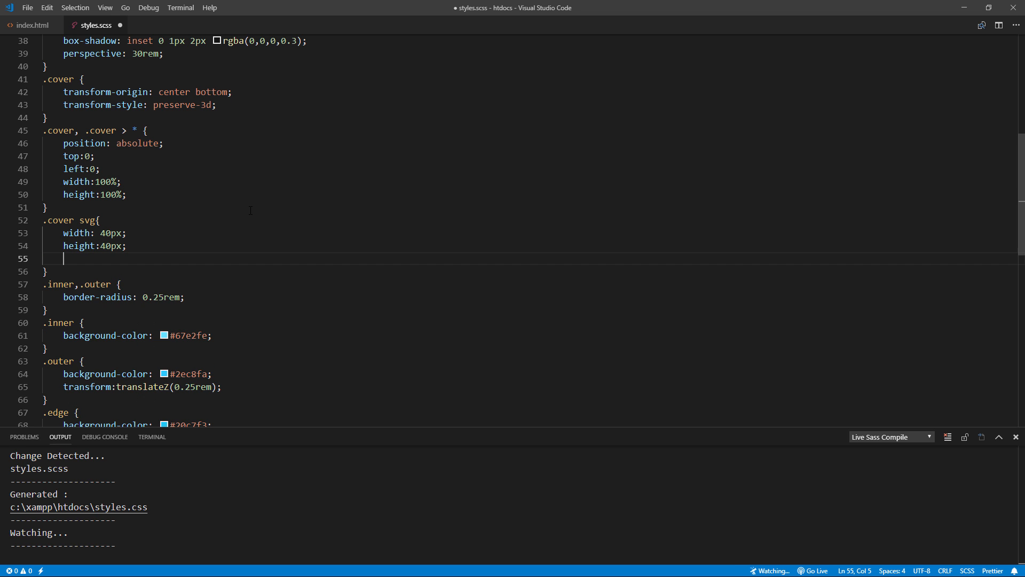
text(filter: drop-shadow(0 1px)
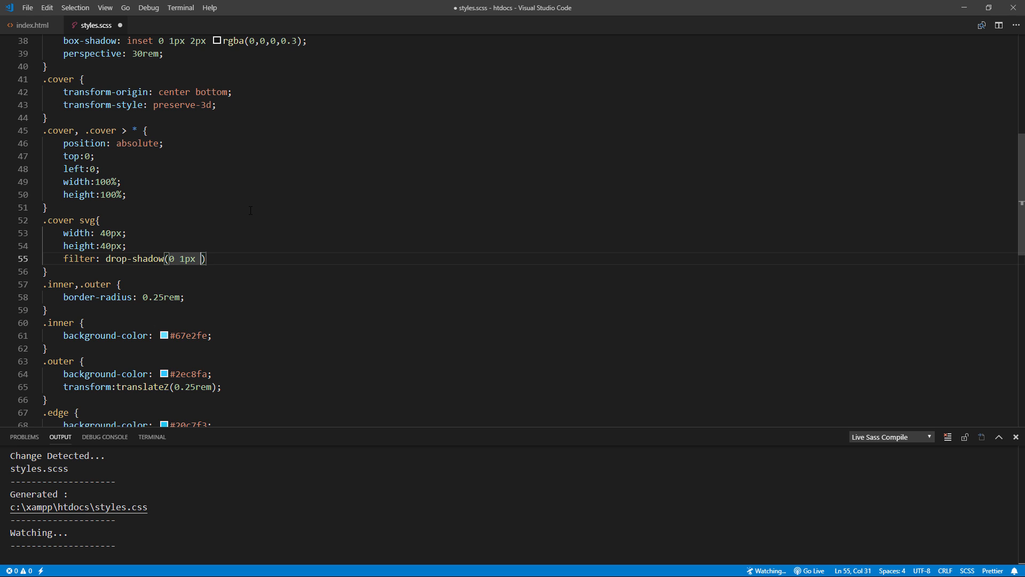
text(2px rgba())
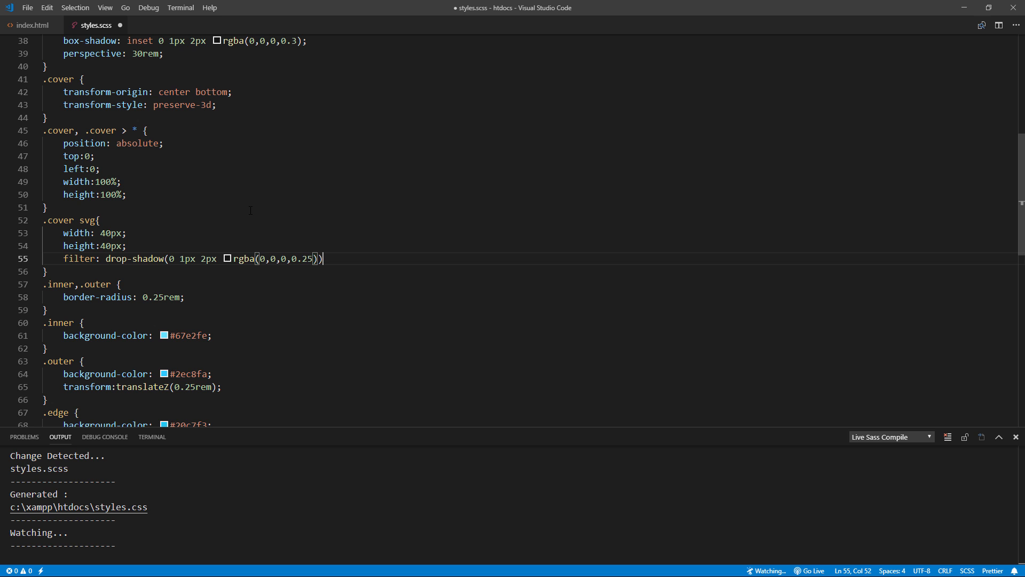
Centre the logo with text-align: center on .cover and save the stylesheet.
text(text)
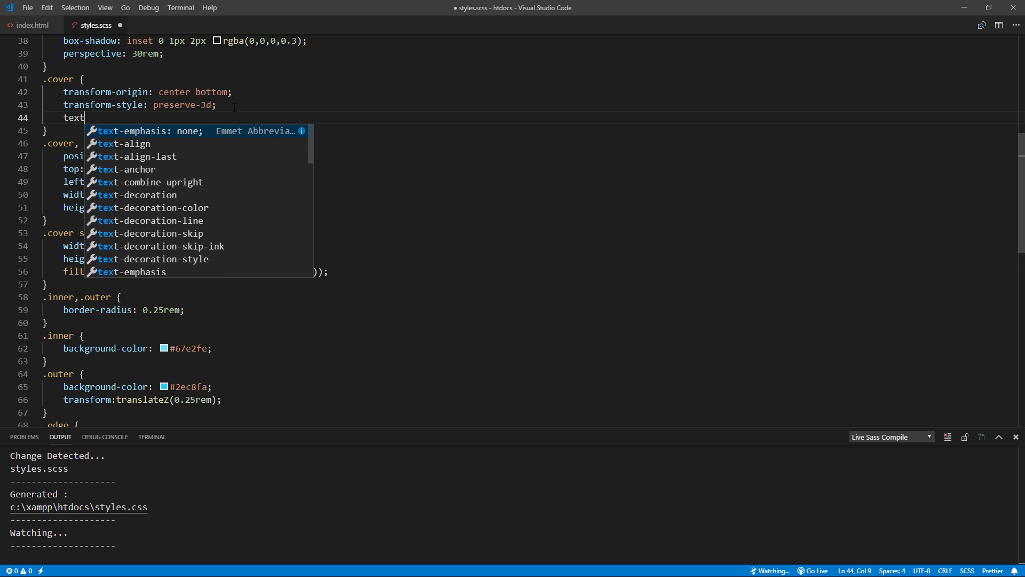
text(-align: center;)
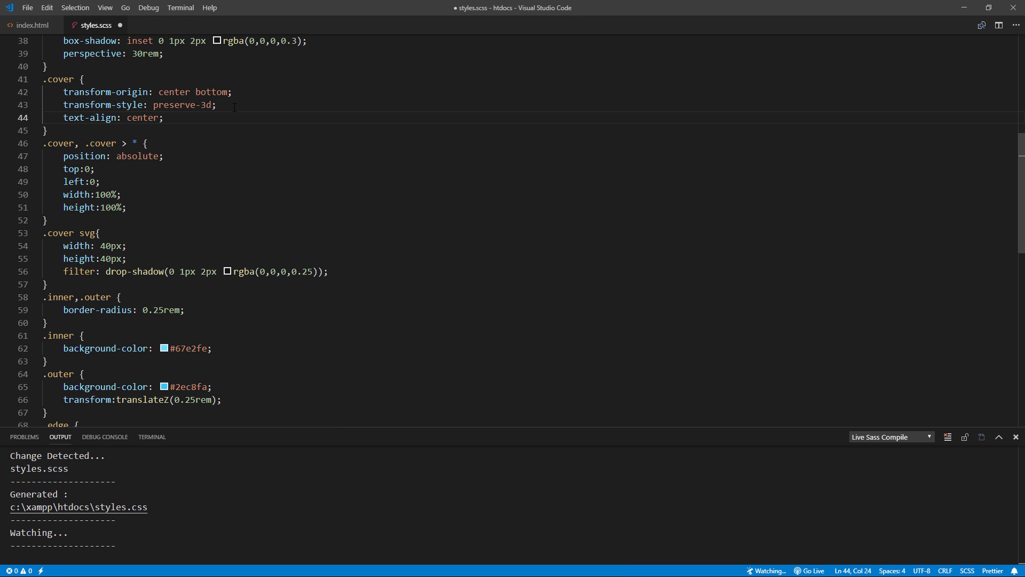
key(Ctrl+s)
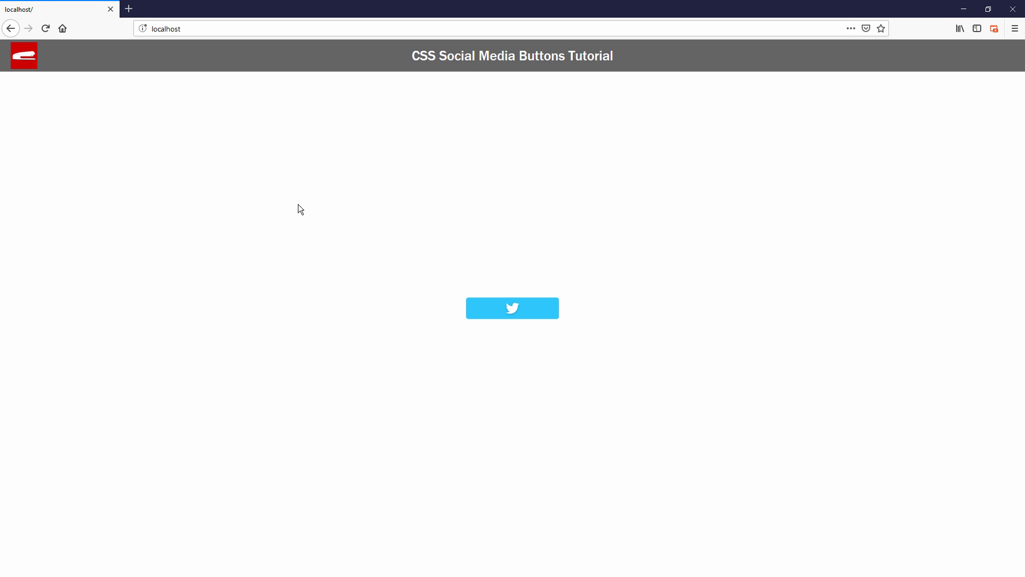
mouse_move(498, 314)
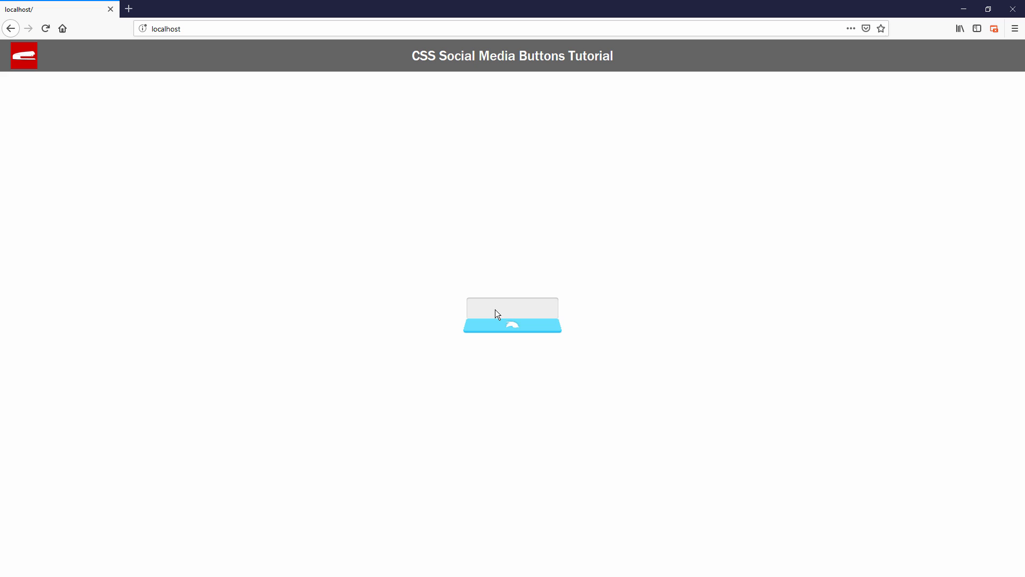
mouse_move(537, 314)
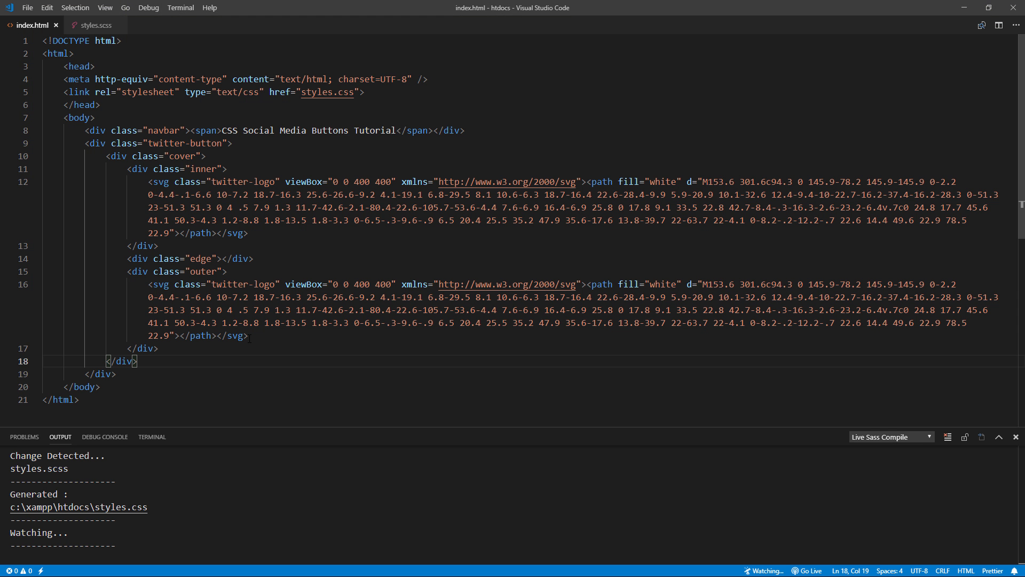
Add a div with class "shadow" to the button markup in index.html.
scroll(down, 3)
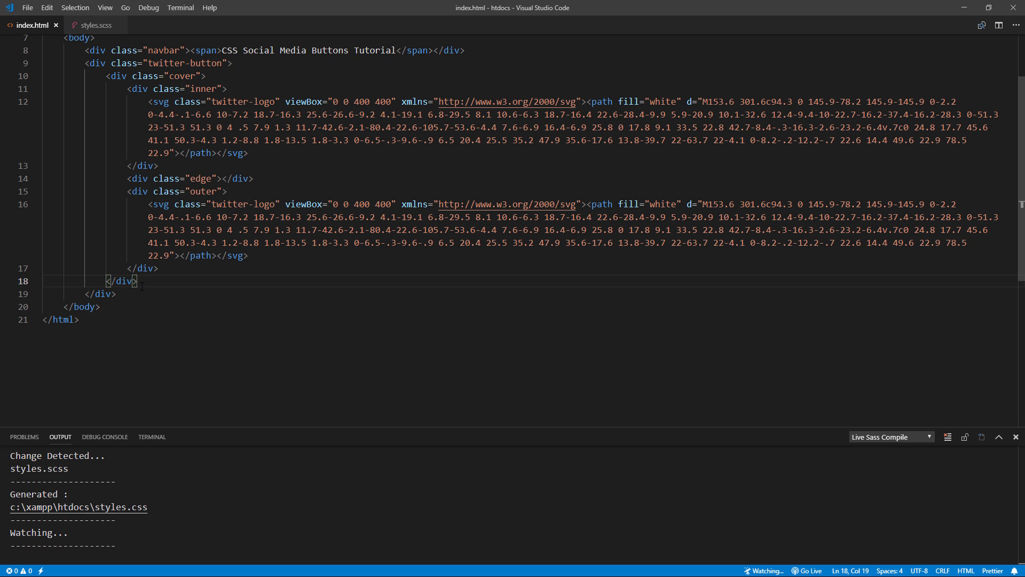
text(<div class="shadow"></div>)
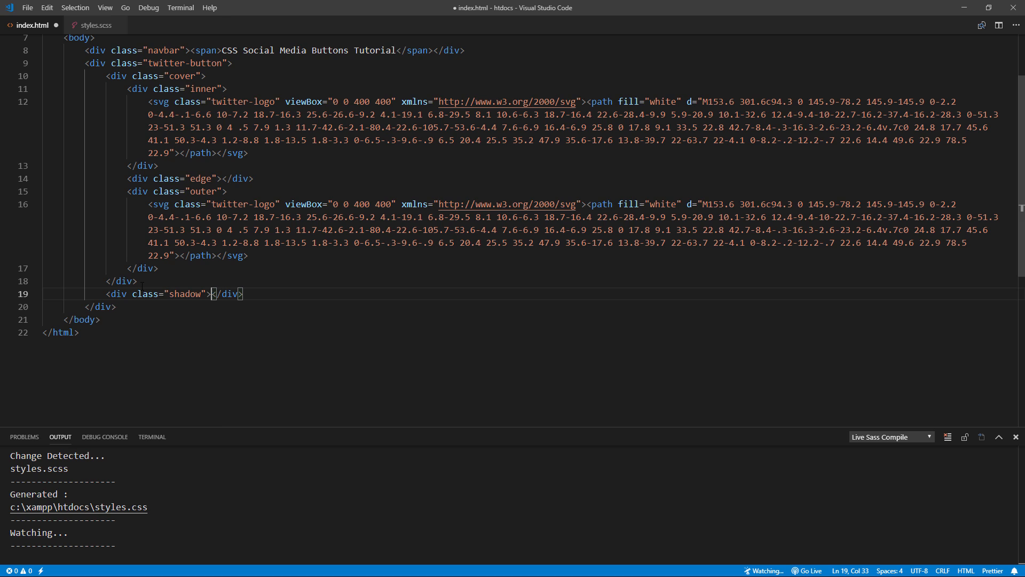
click(95, 24)
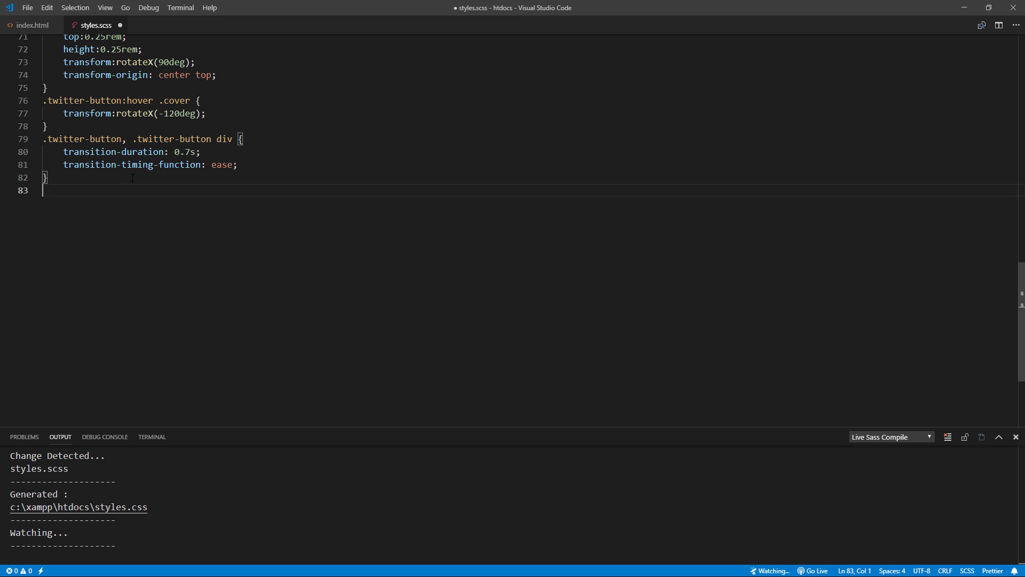
Write the .shadow rule: position absolute, width 100%, height 3.2rem, border-radius 0.5rem.
text(.shadow {)
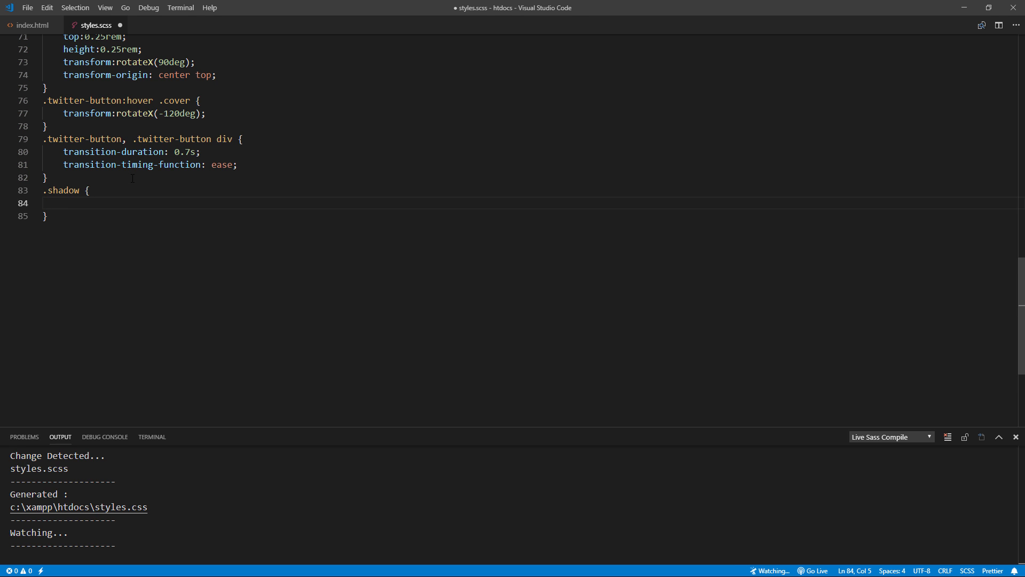
text(position: absq;)
text(top:100%;)
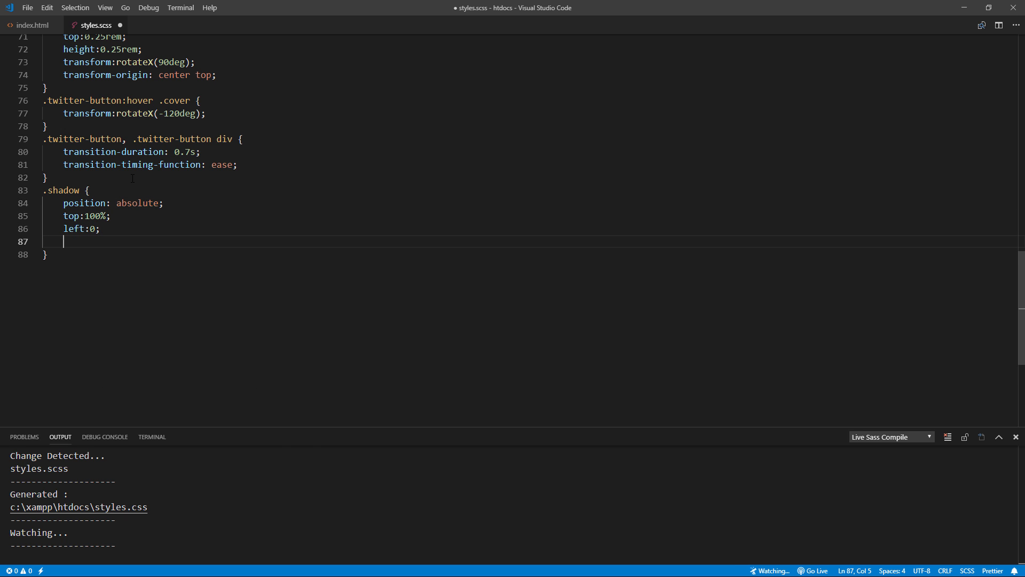
text(width:100%;)
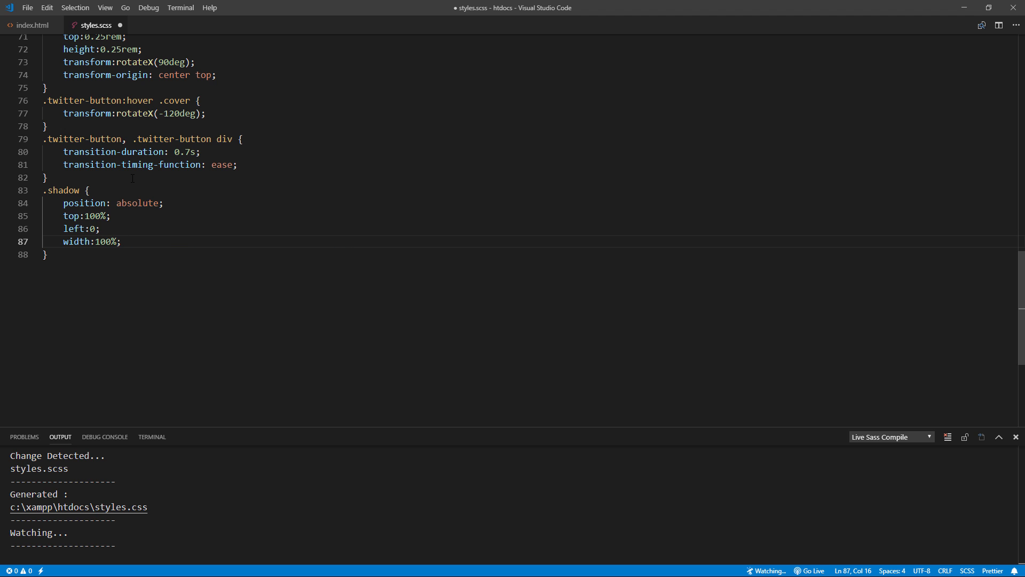
text(height:3.2rem;)
text(border-ra)
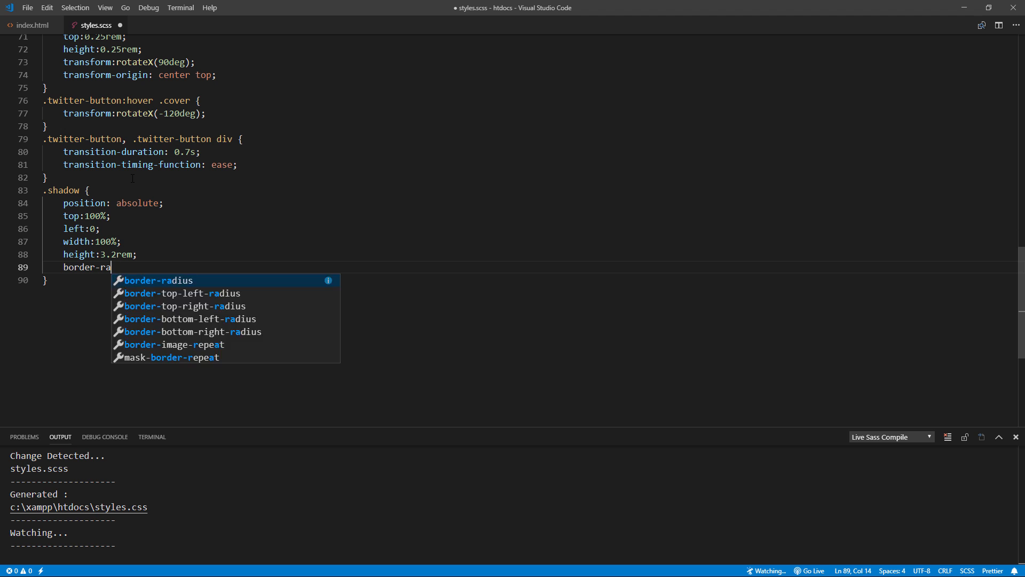
text(dius: 0.5rem;)
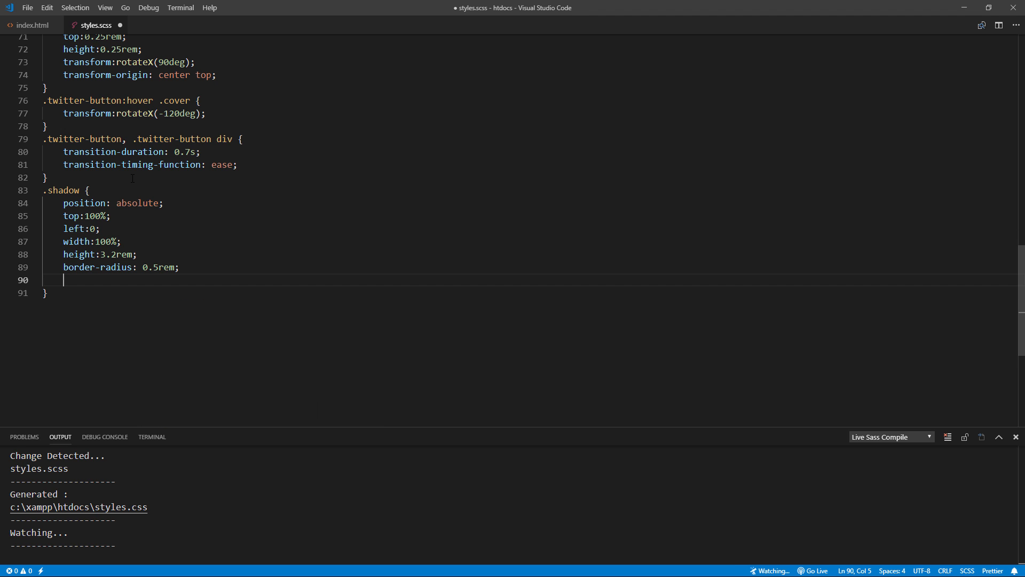
Give .shadow a linear-gradient from rgba(0,0,0,0.3) to transparent, rotateX(90deg), transform-origin center top.
text(background-image: linear-gradient(to bottom, rgba(0)
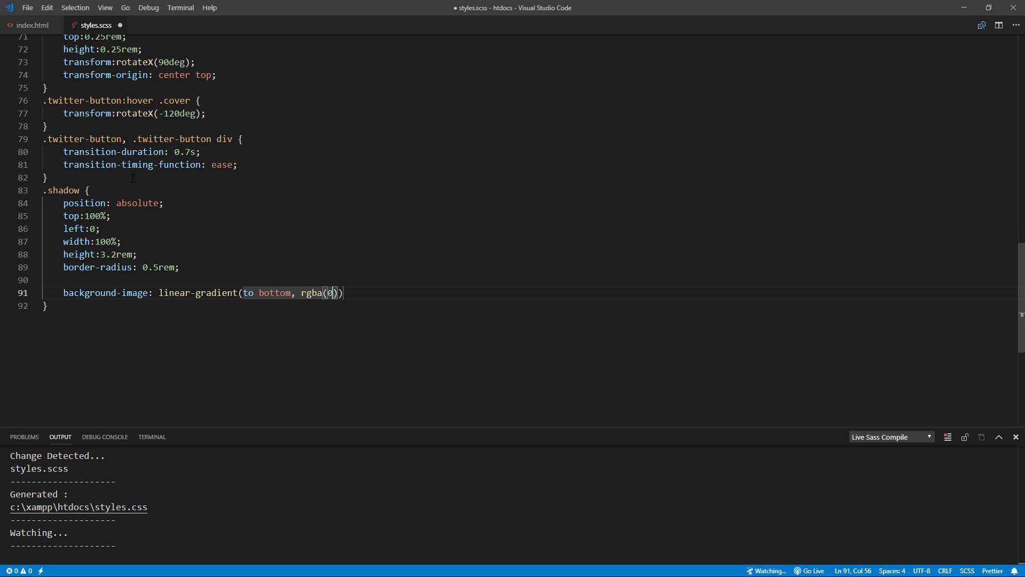
text(0,0,0,0.3)
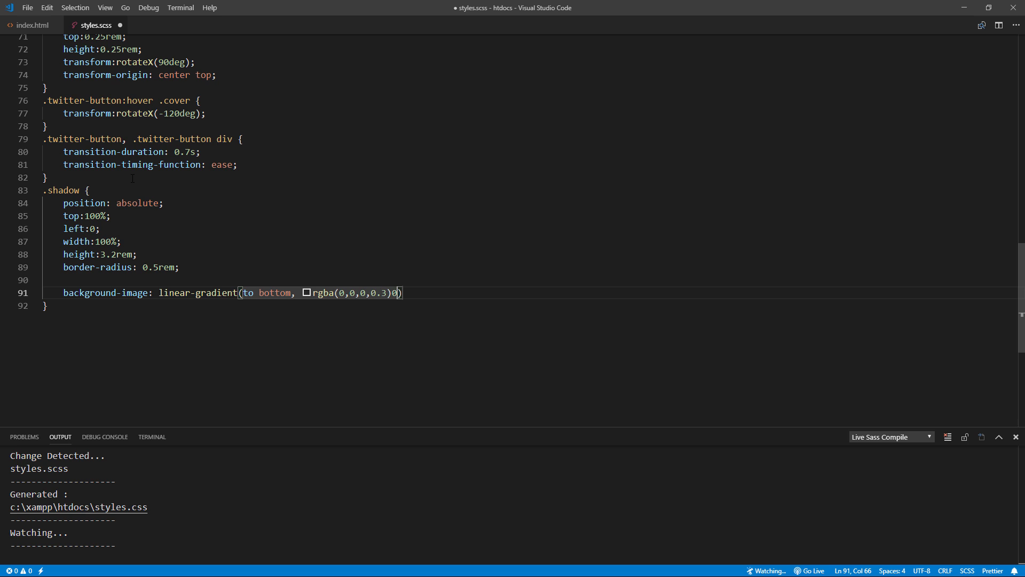
text(0%, tran)
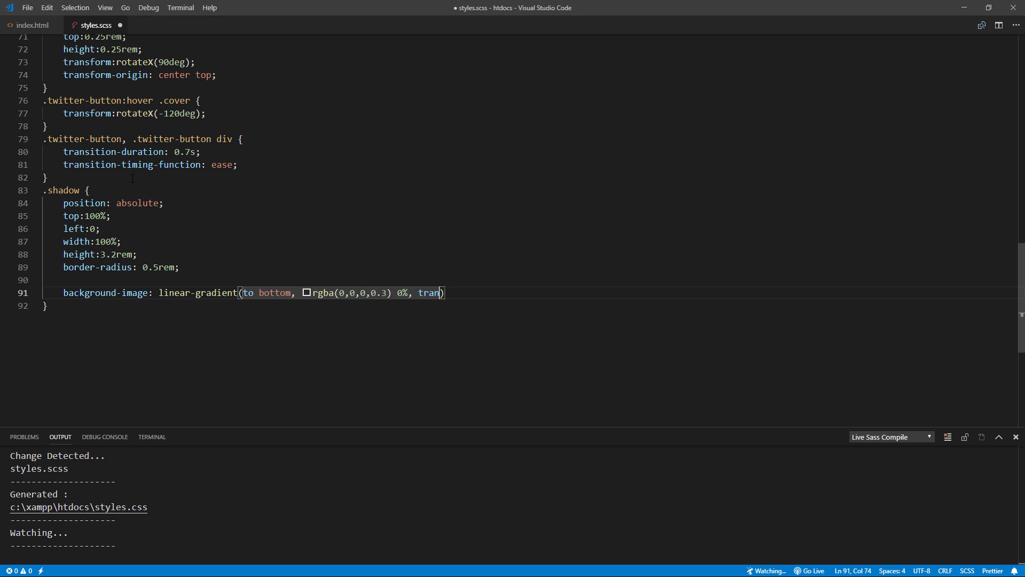
text(sparent 100%)
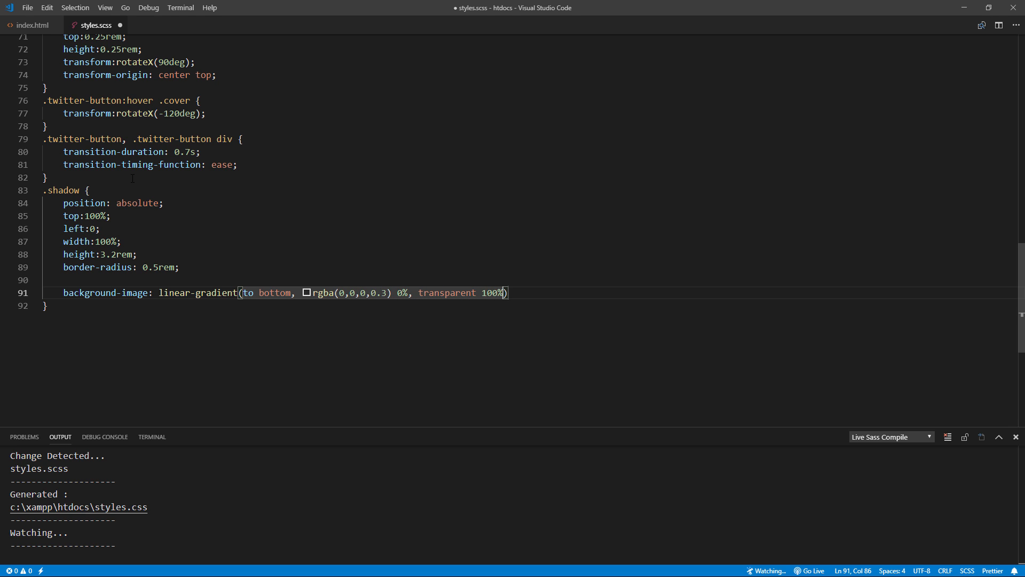
text(;)
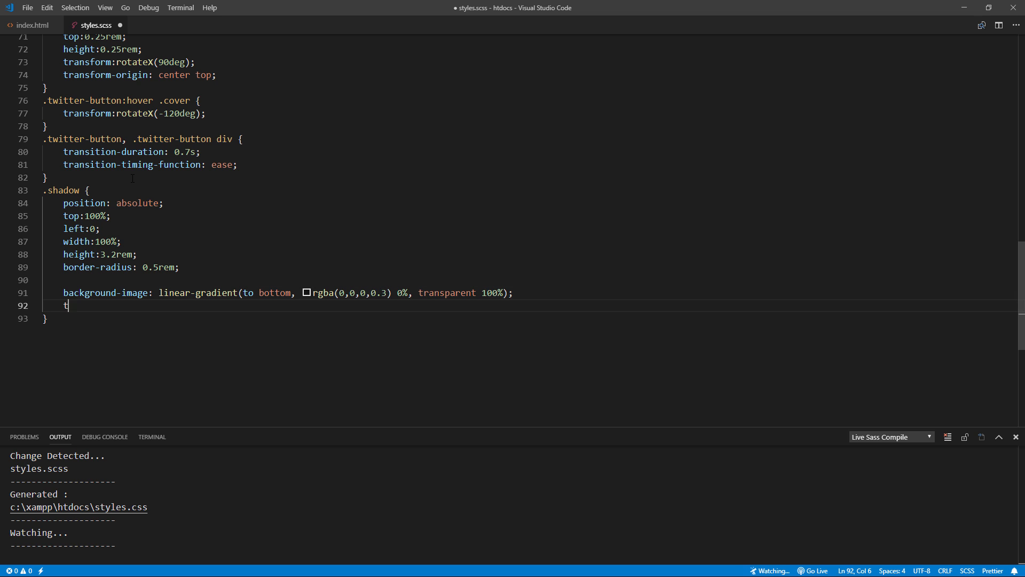
text(ransform:rotateX(90deg);)
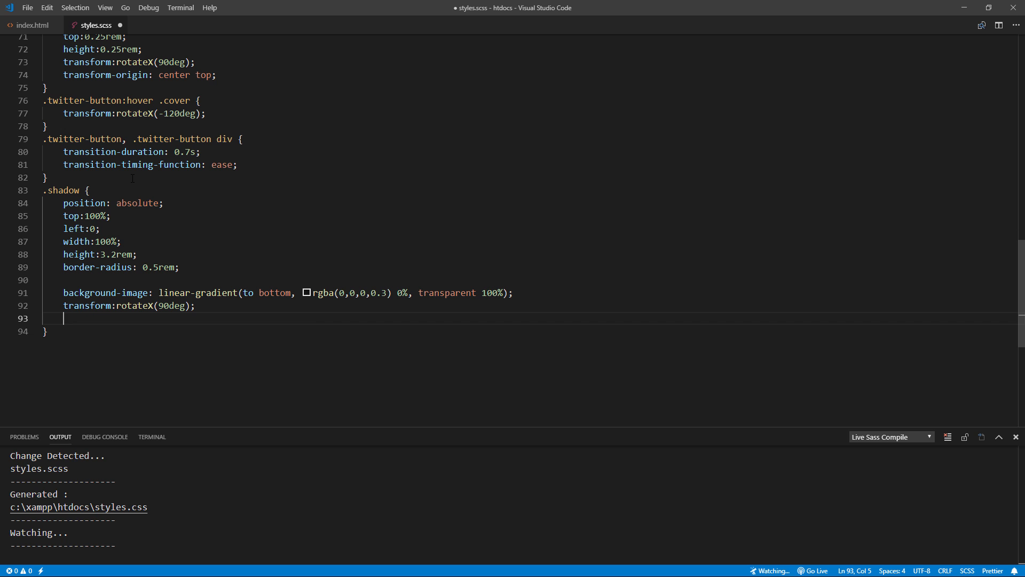
text(transform-origin: center top;)
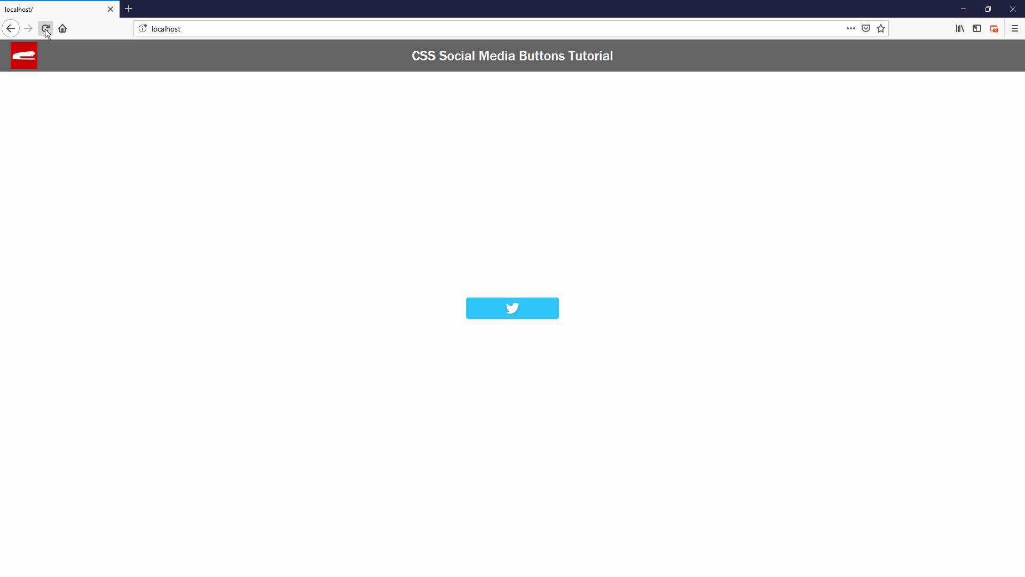
mouse_move(513, 312)
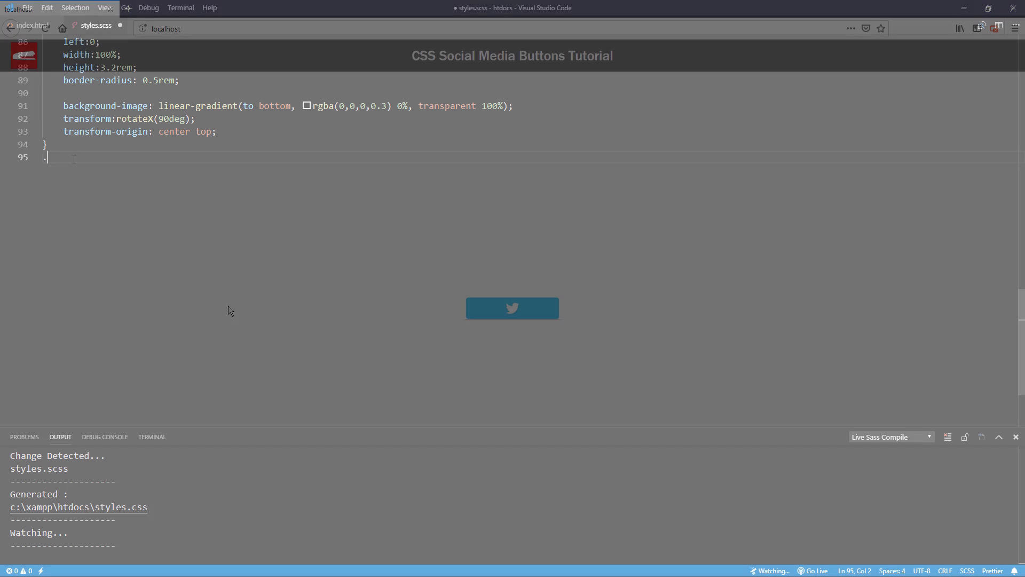
Add .twitter-button:hover .shadow with transform rotateX(45deg) and a scale factor.
text(twitter-button)
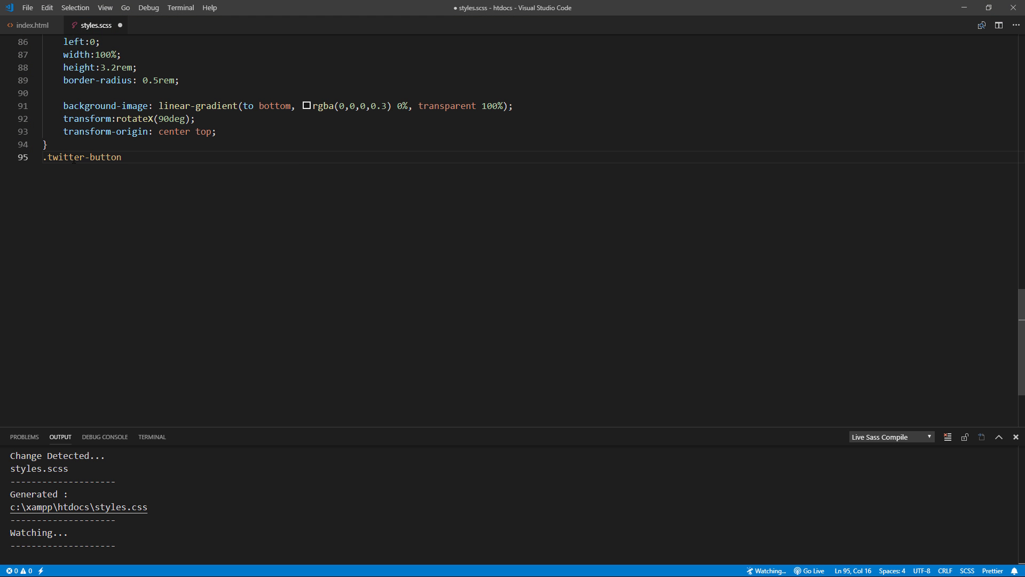
text(:hover .shadow {)
text(transform:)
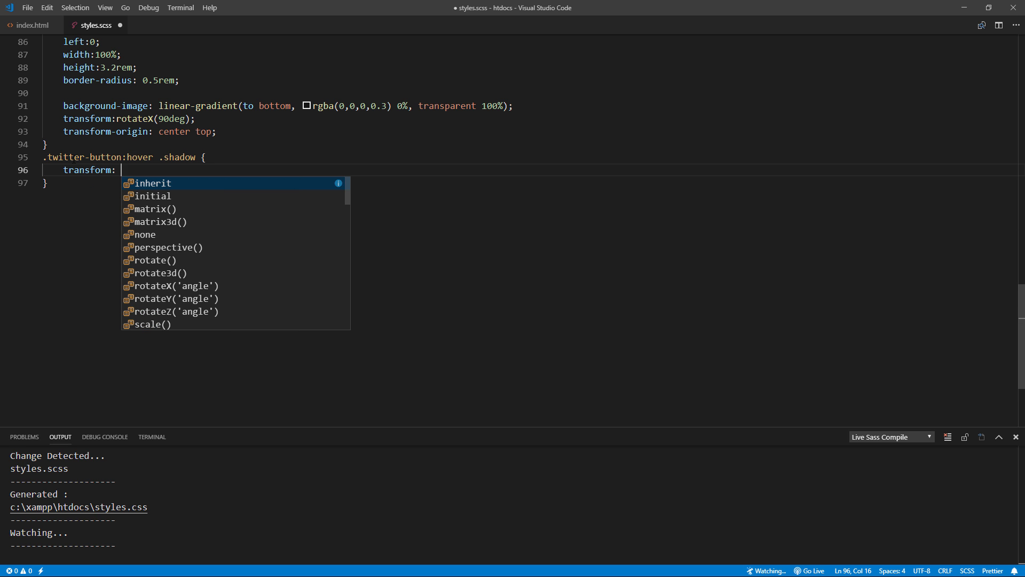
text(rotateX(45deg)
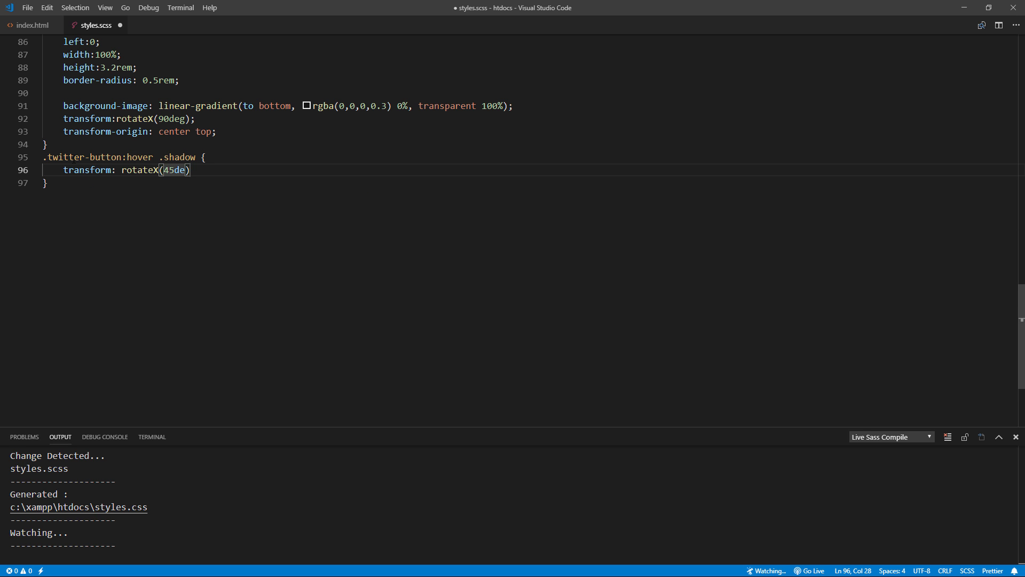
text(scale(0))
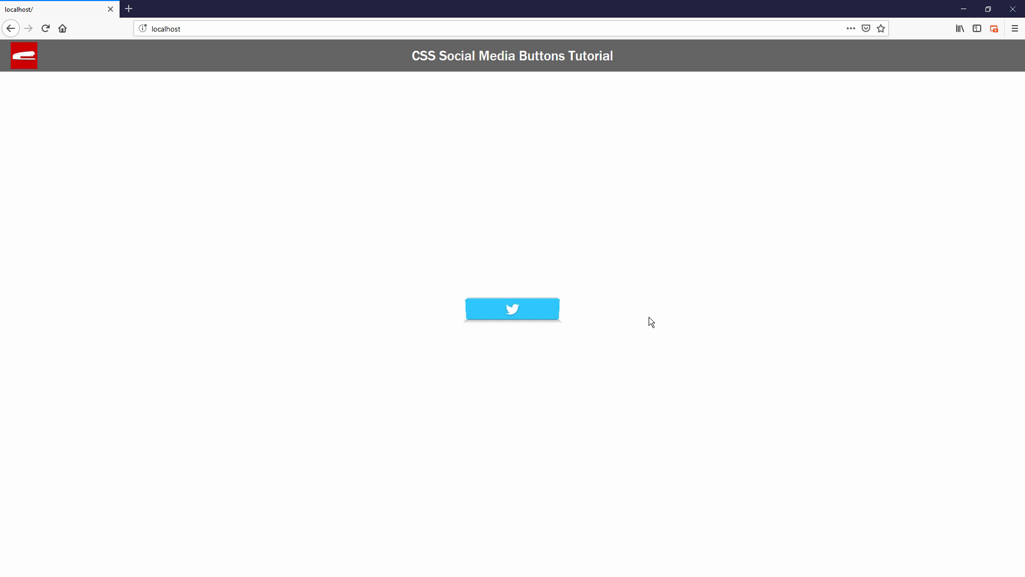
mouse_move(277, 349)
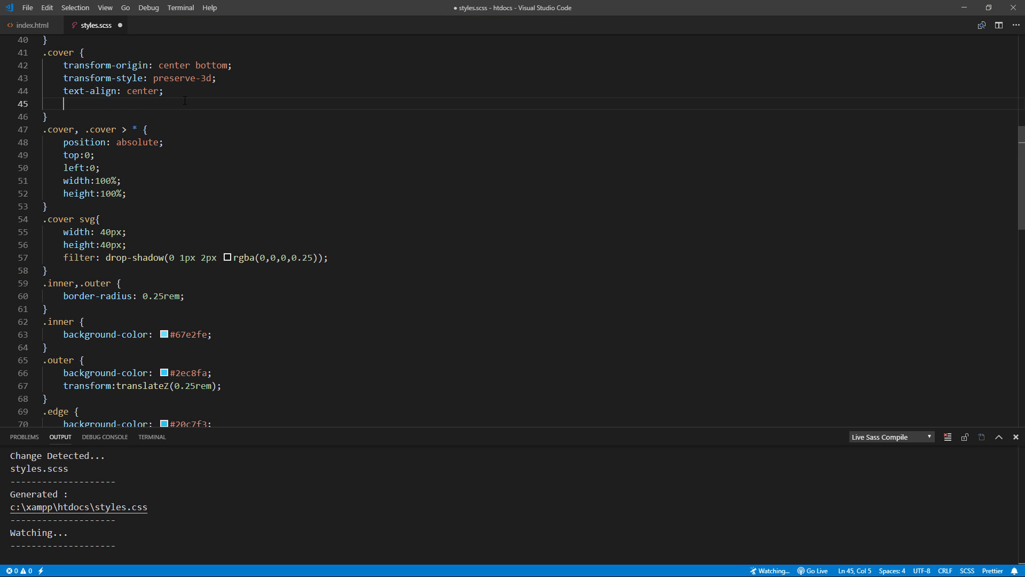
Give .cover z-index 9, hide the shadow with opacity 0 and show it with opacity 1 on hover.
text(z-index: 9)
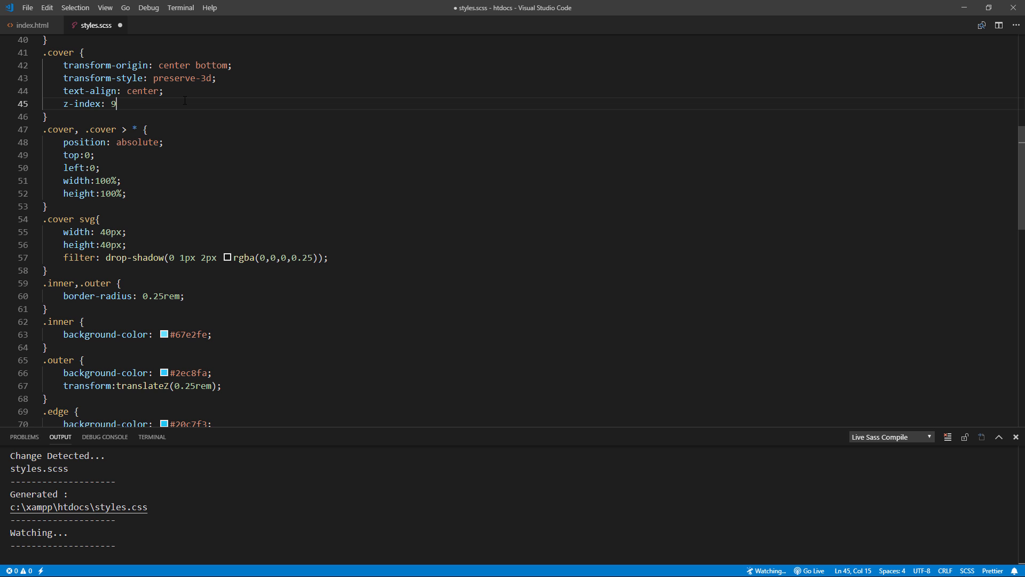
scroll(down, 3)
text(opacity: ;)
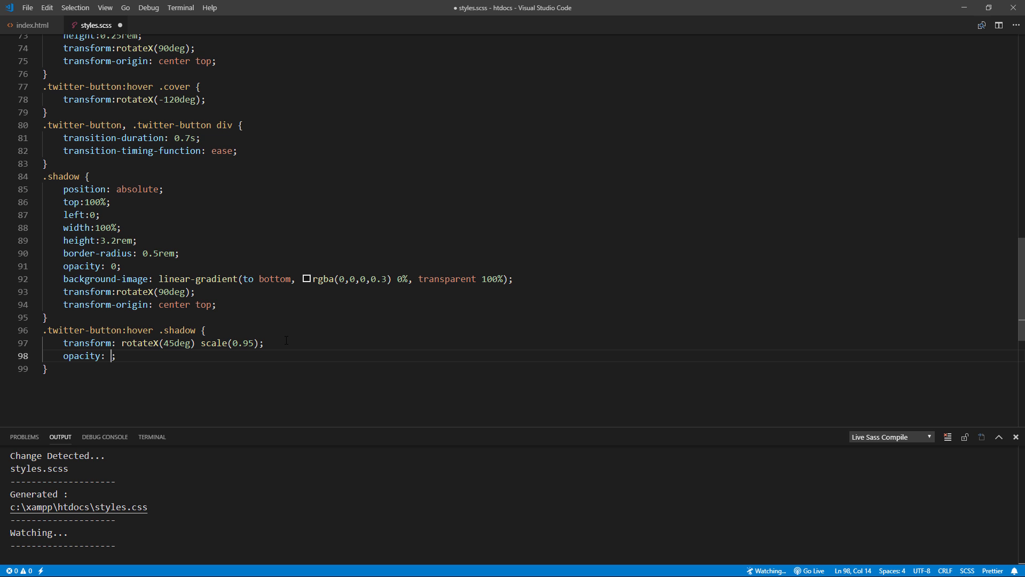
text(1)
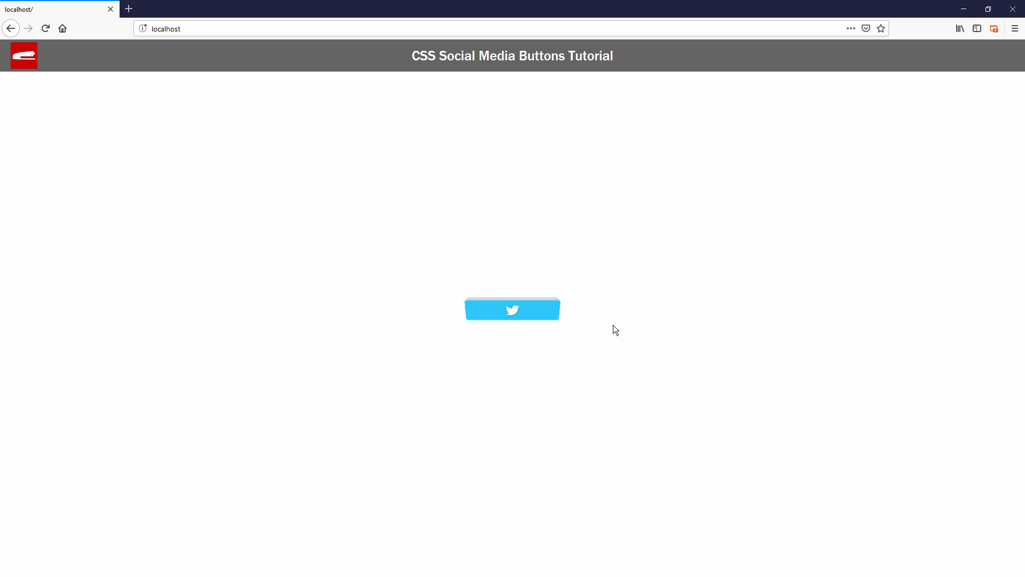
mouse_move(520, 313)
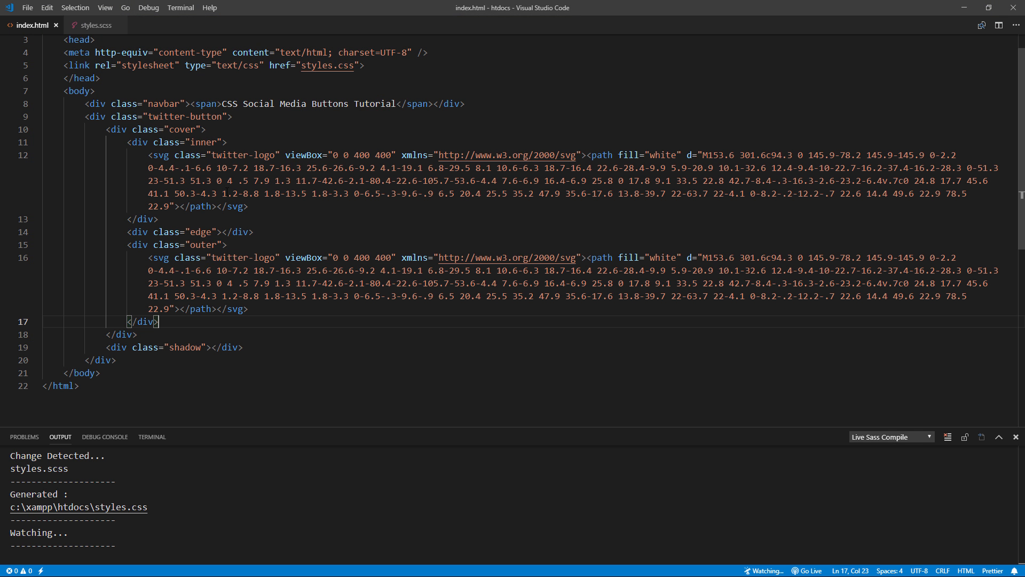
Paste the redStapler Twitter follow-button embed inside .twitter-button and replace the button's width line.
text(<div>)
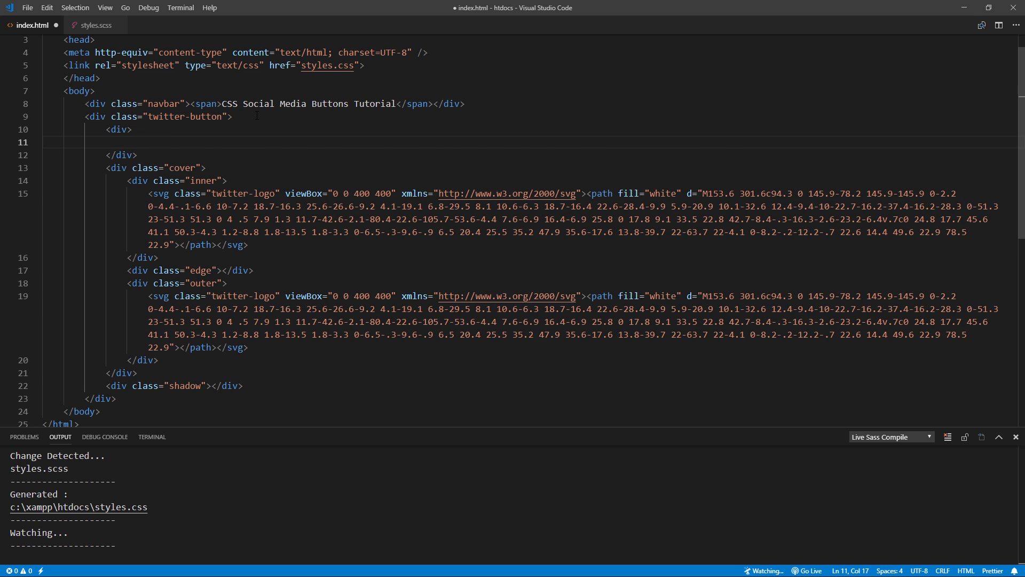
text(<a href="https://twitter.com/redStapler_twit?ref_src=twsrc%5Etfw" class="twitter-follow-button" data-size="large" data-show-count="false">Follow @redStapler_twit</a><script async src="https://platform.twitter.com/widgets.js")
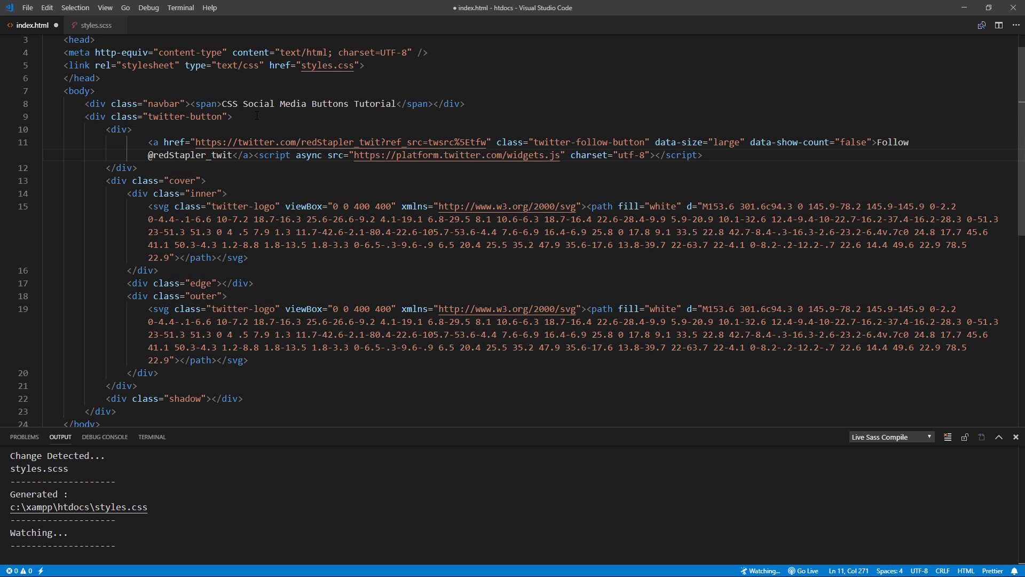
click(88, 25)
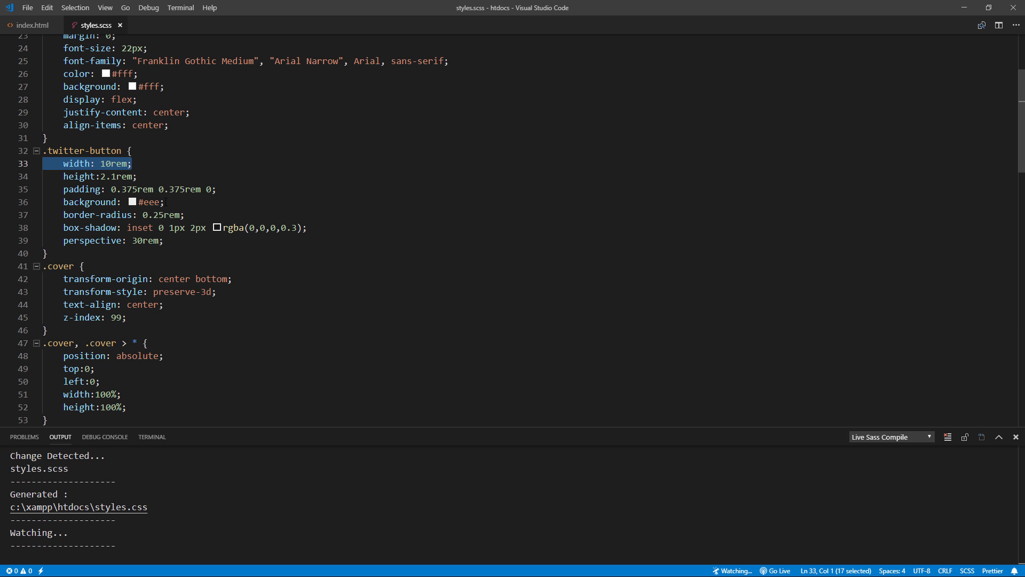
key(Delete)
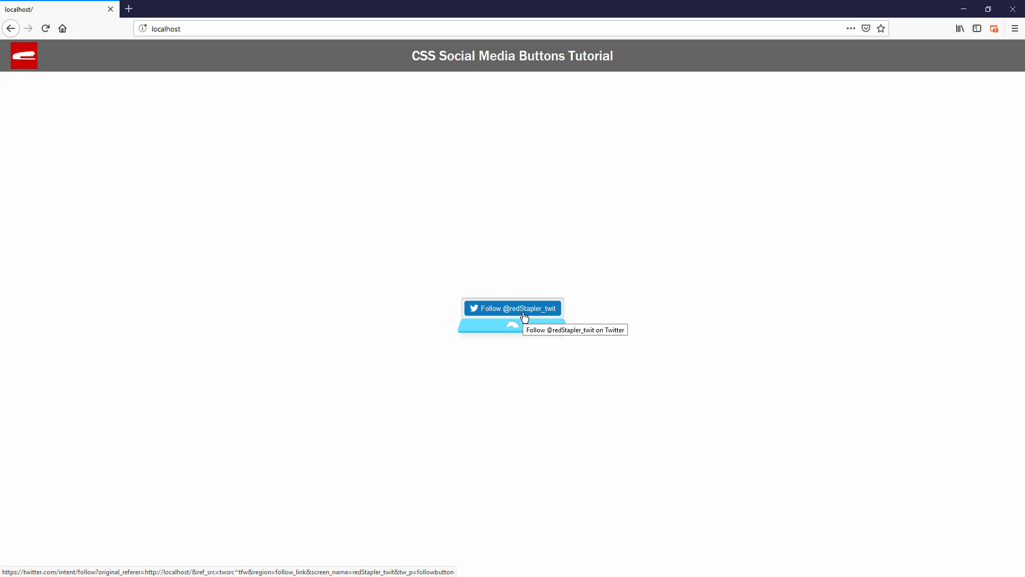
mouse_move(524, 348)
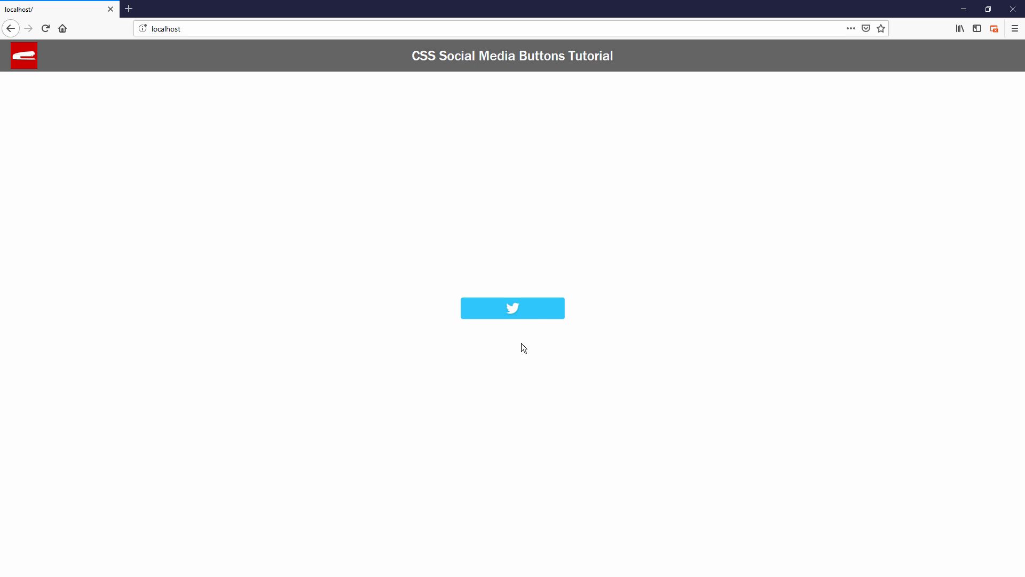
mouse_move(503, 313)
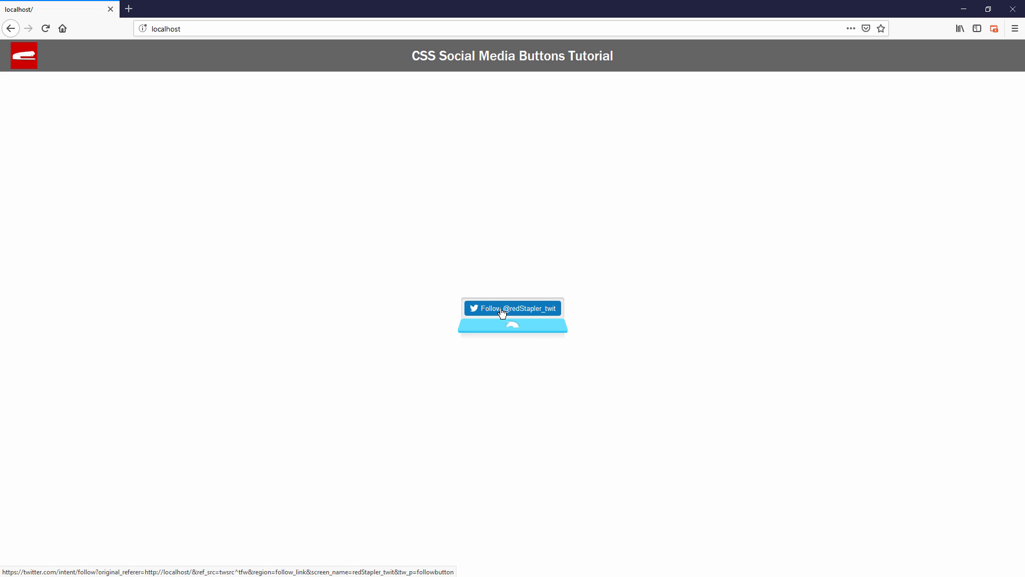
mouse_move(349, 362)
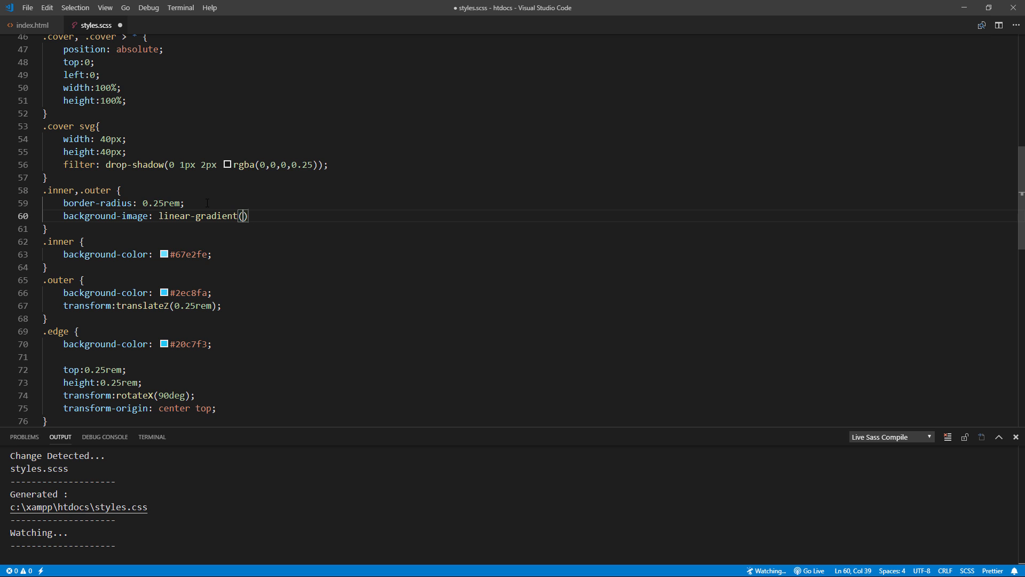
Add background-image: linear-gradient(top, transparent 0%, rgb(0,0,0,0.1)) to .inner, .outer.
text(top, tran)
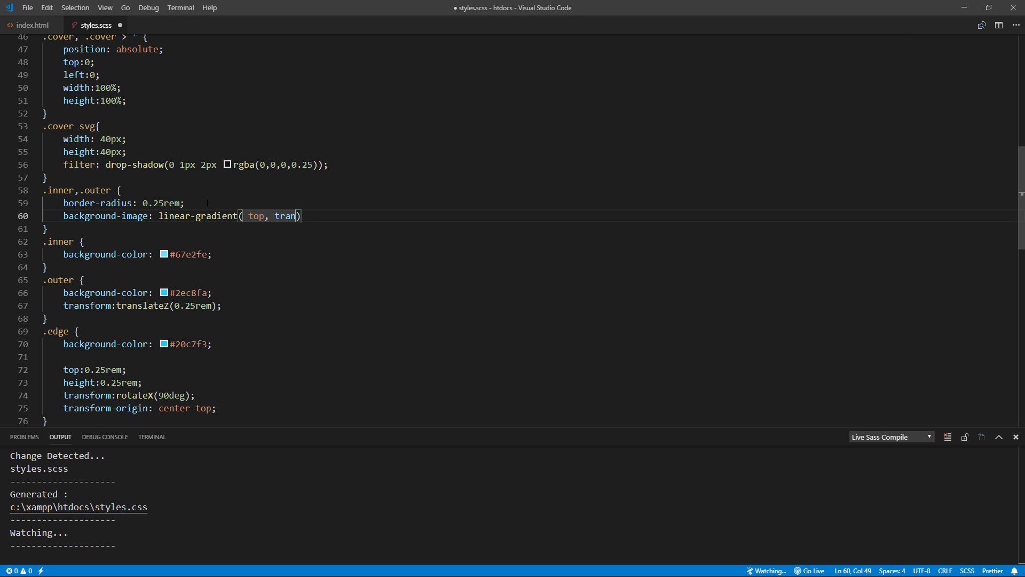
text(sparent 0)
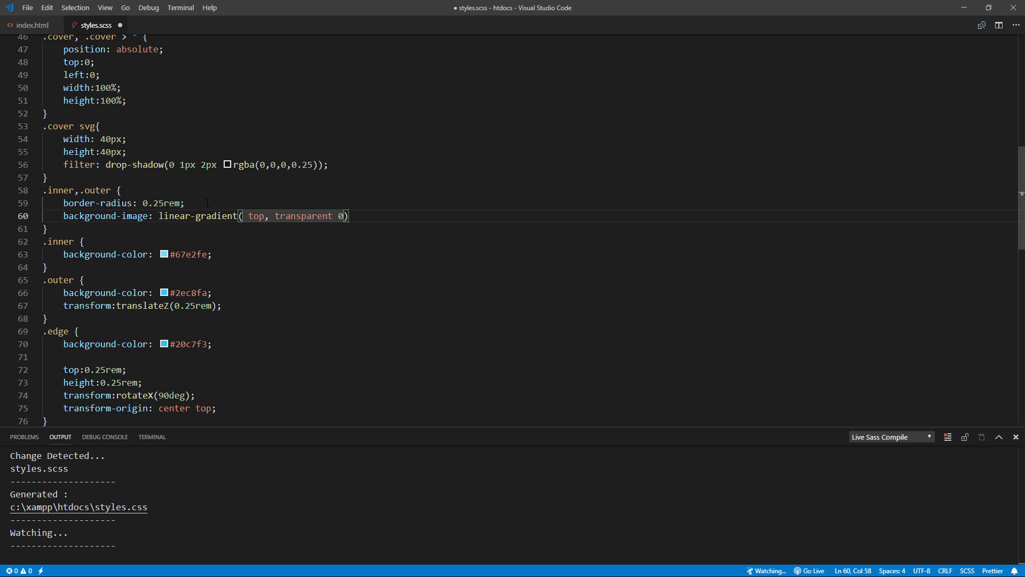
text(%, rgb)
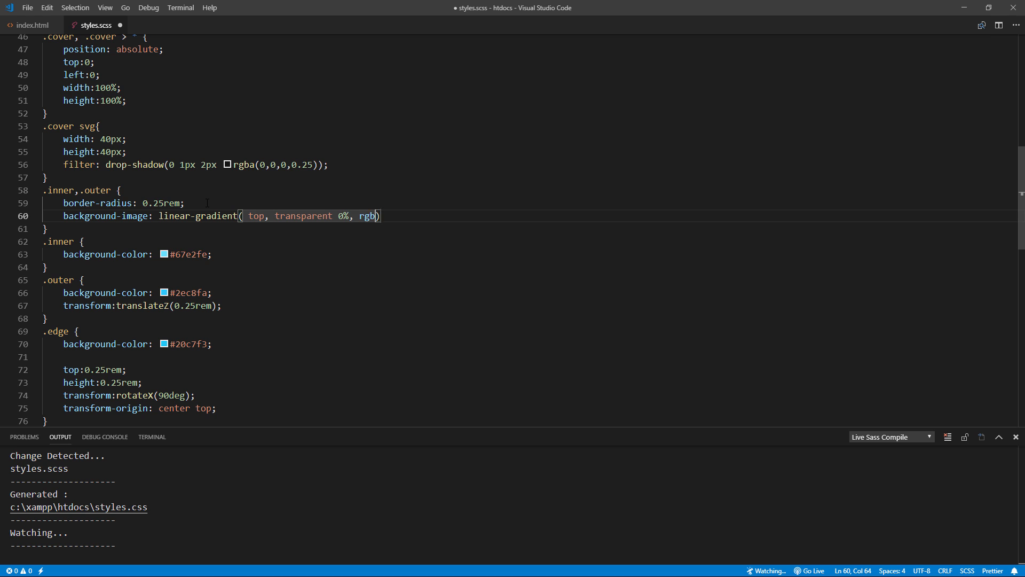
text((0,0,0,0.1))
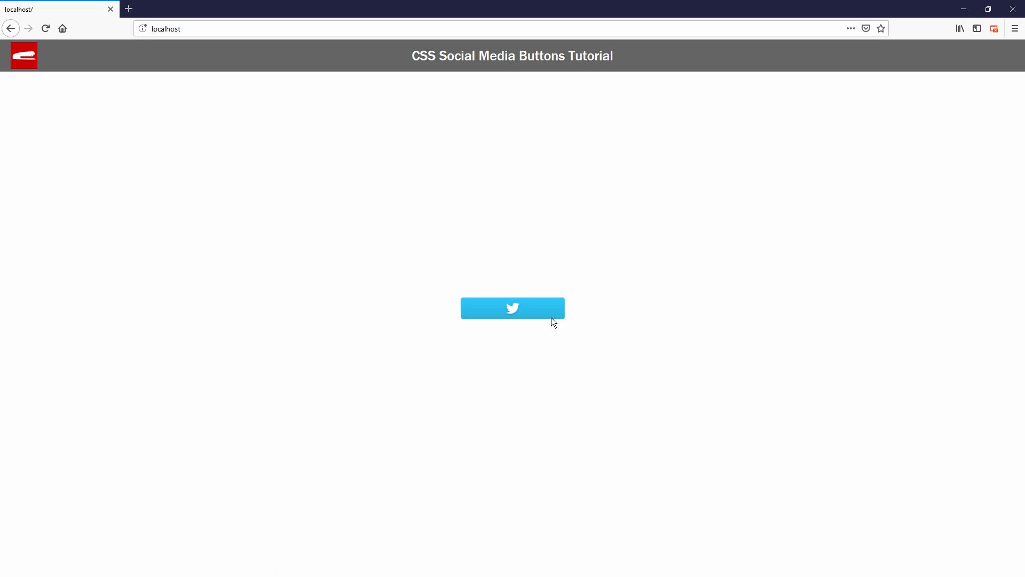
mouse_move(354, 395)
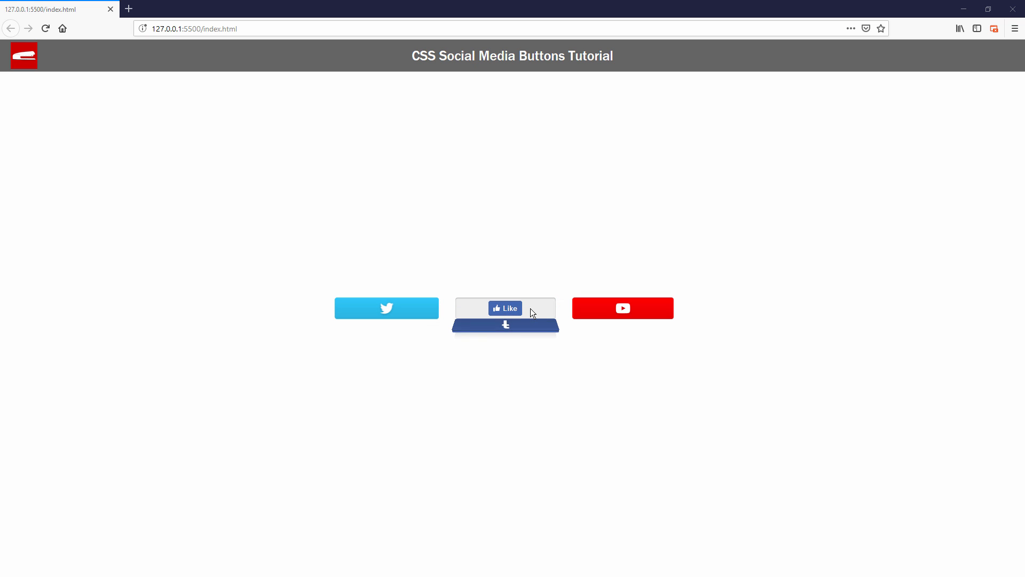
mouse_move(634, 314)
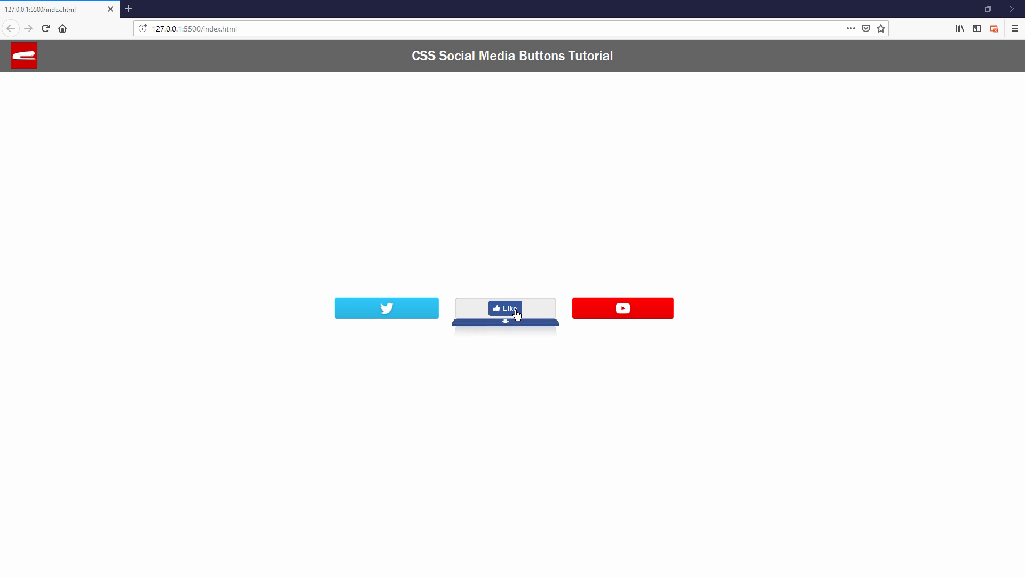
mouse_move(605, 314)
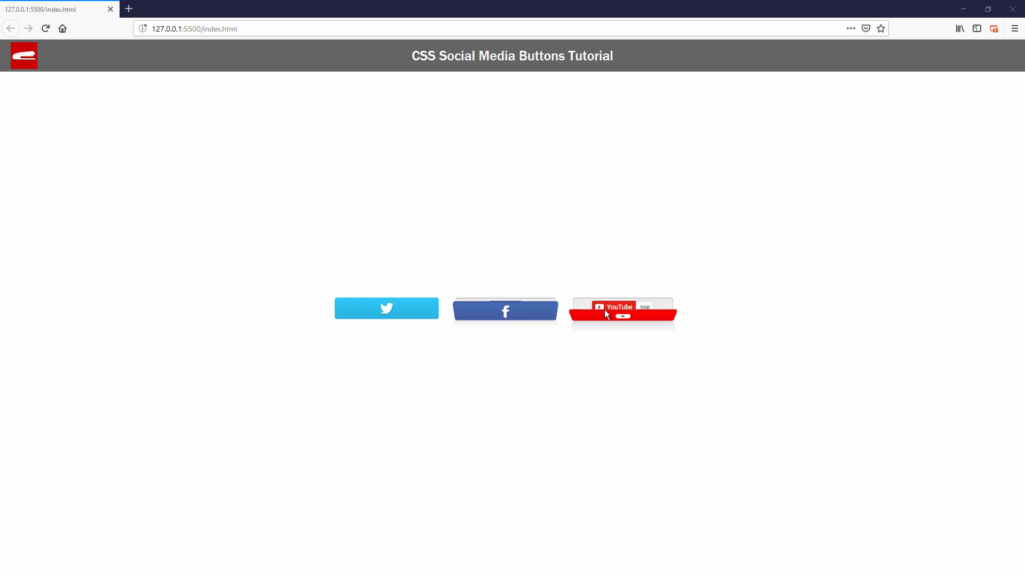
mouse_move(271, 321)
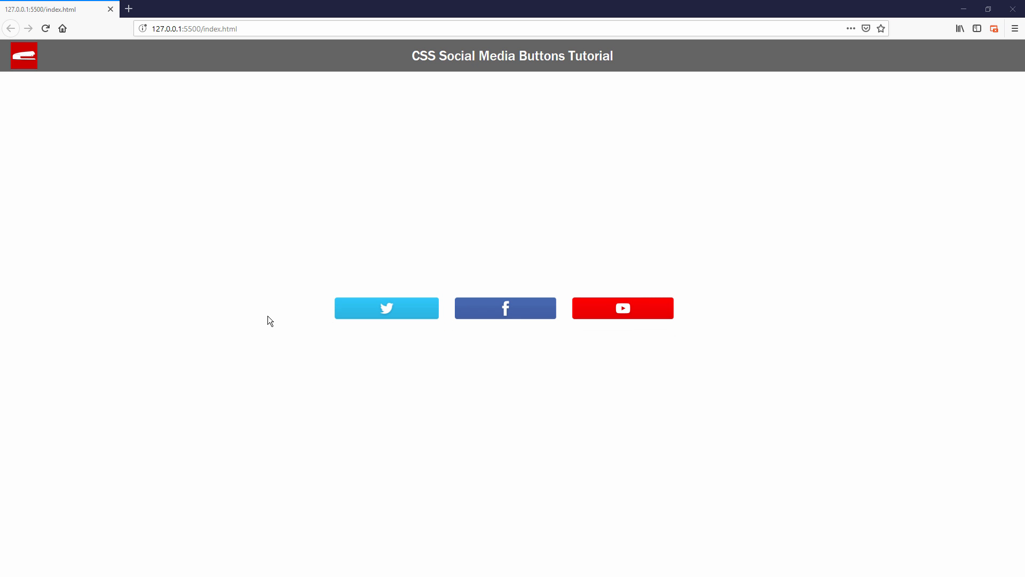